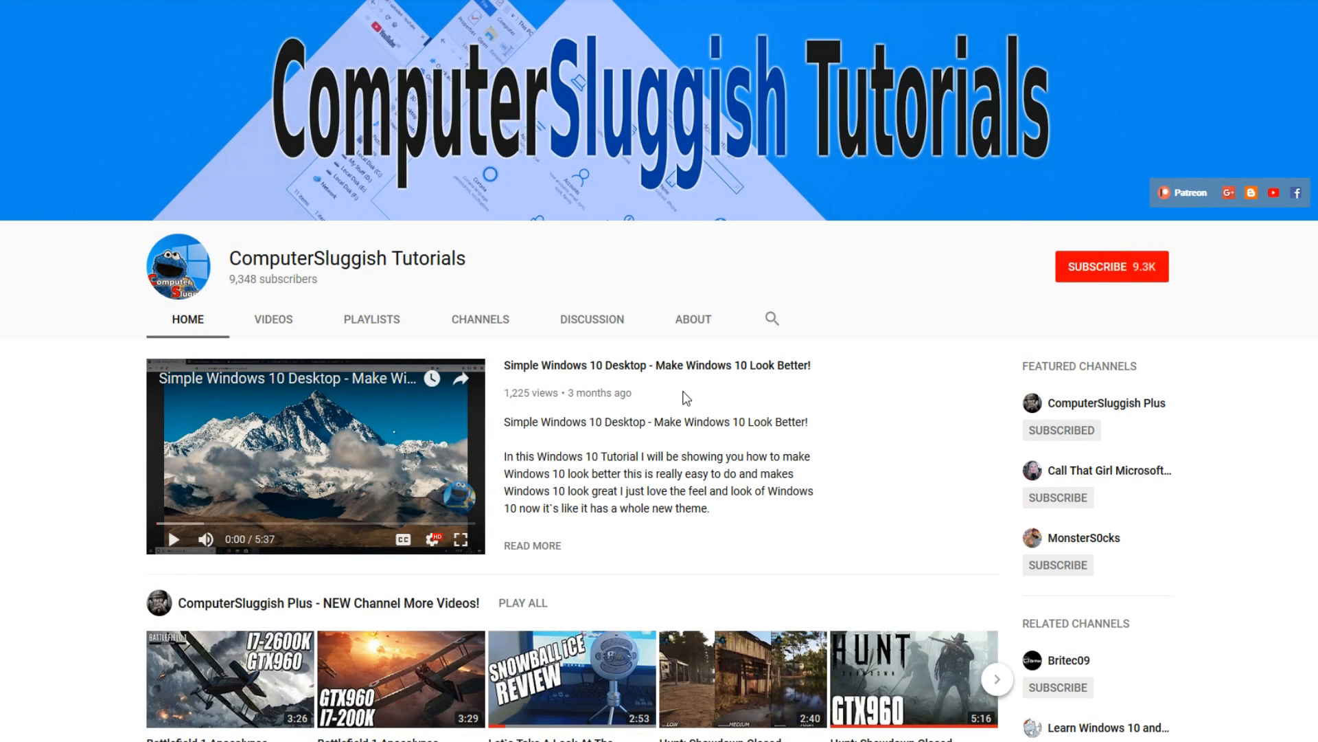
mouse_move(754, 405)
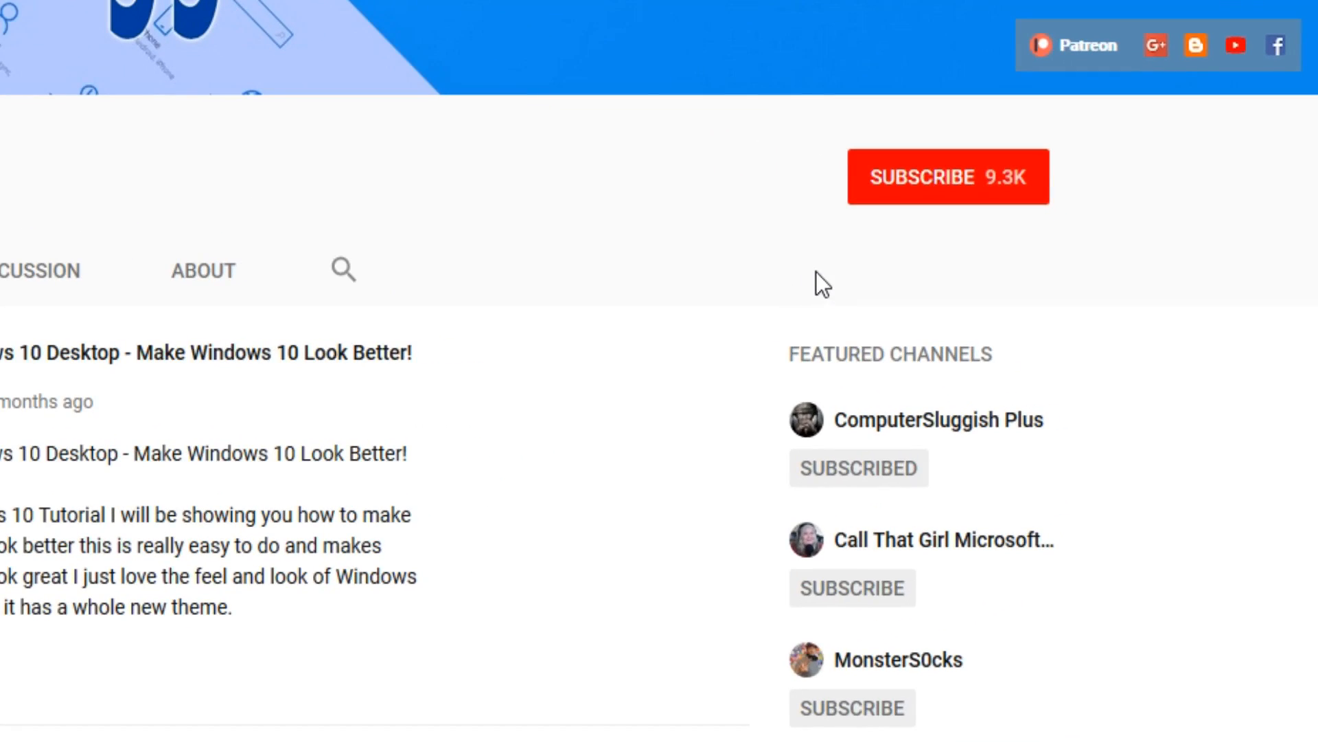
mouse_move(936, 199)
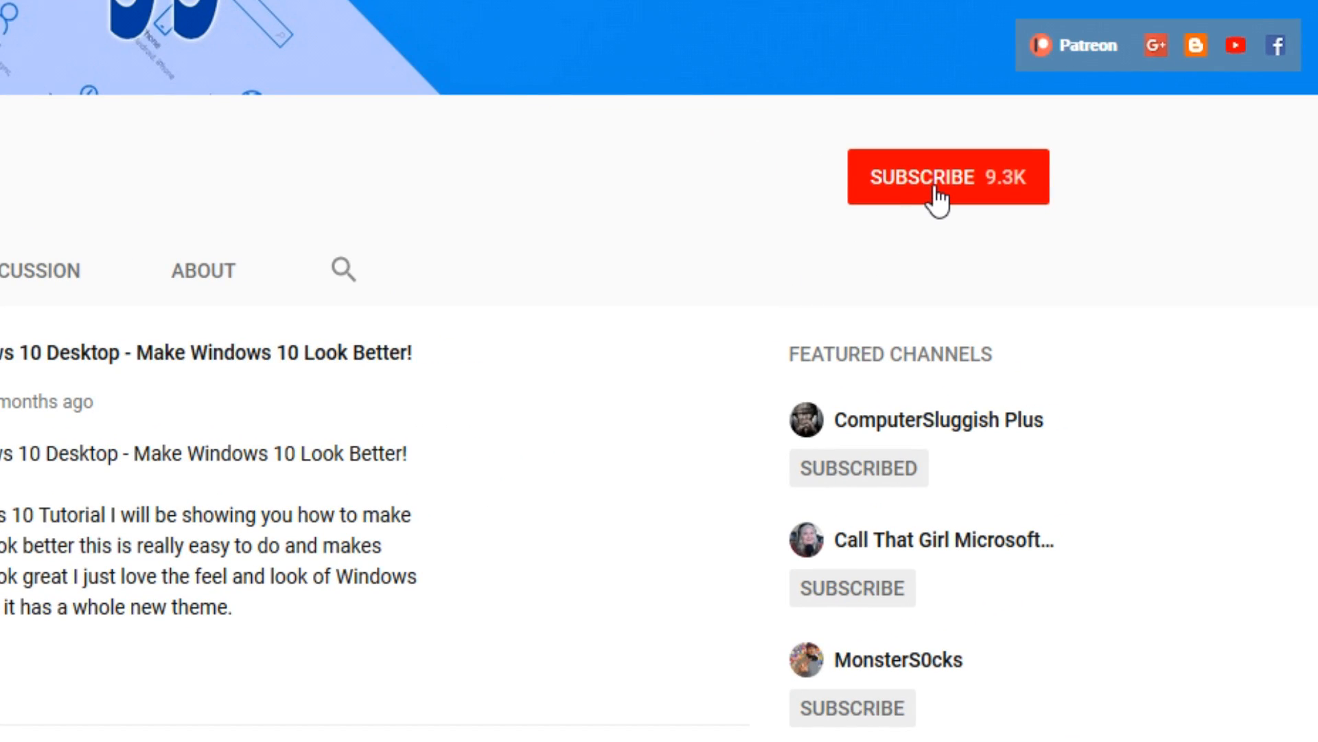
- Subscribe to the ComputerSluggish Tutorials YouTube channel
click(948, 177)
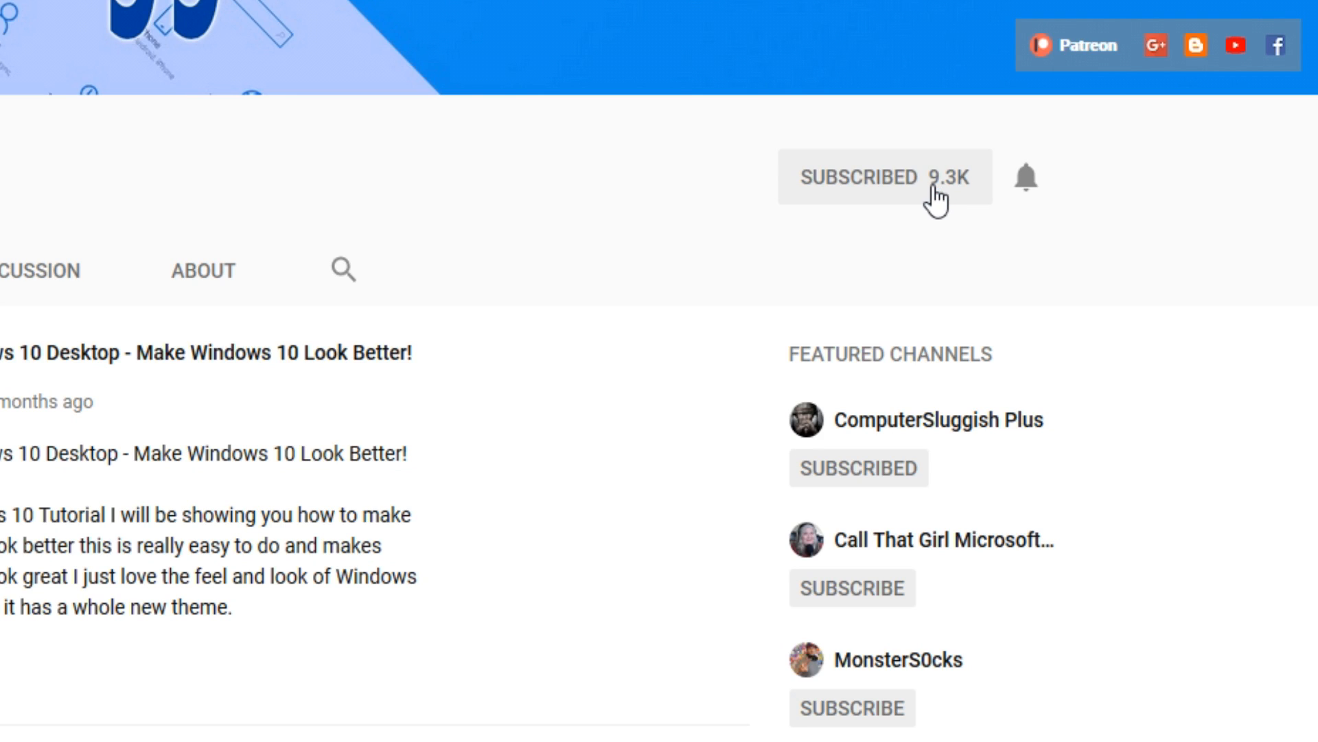
mouse_move(1037, 182)
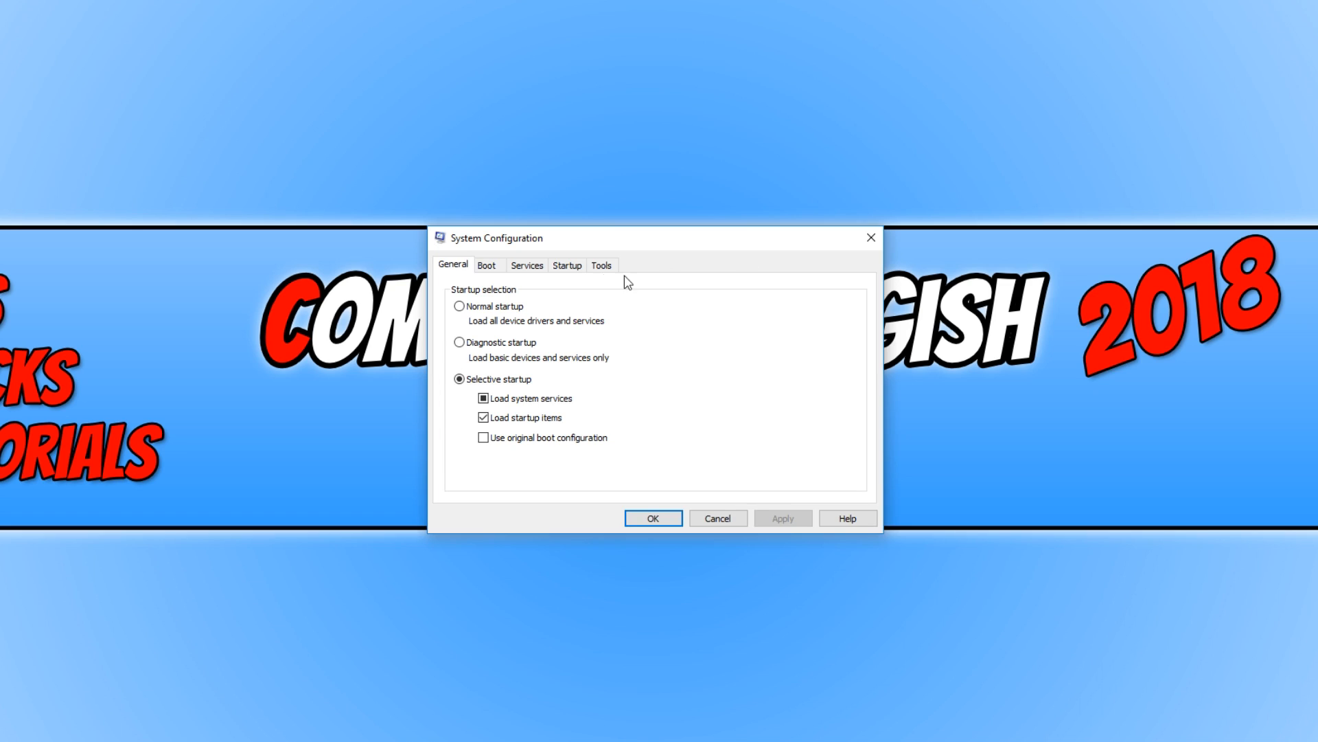
- Switch System Configuration to the Boot tab showing the Windows 10 entry
click(486, 265)
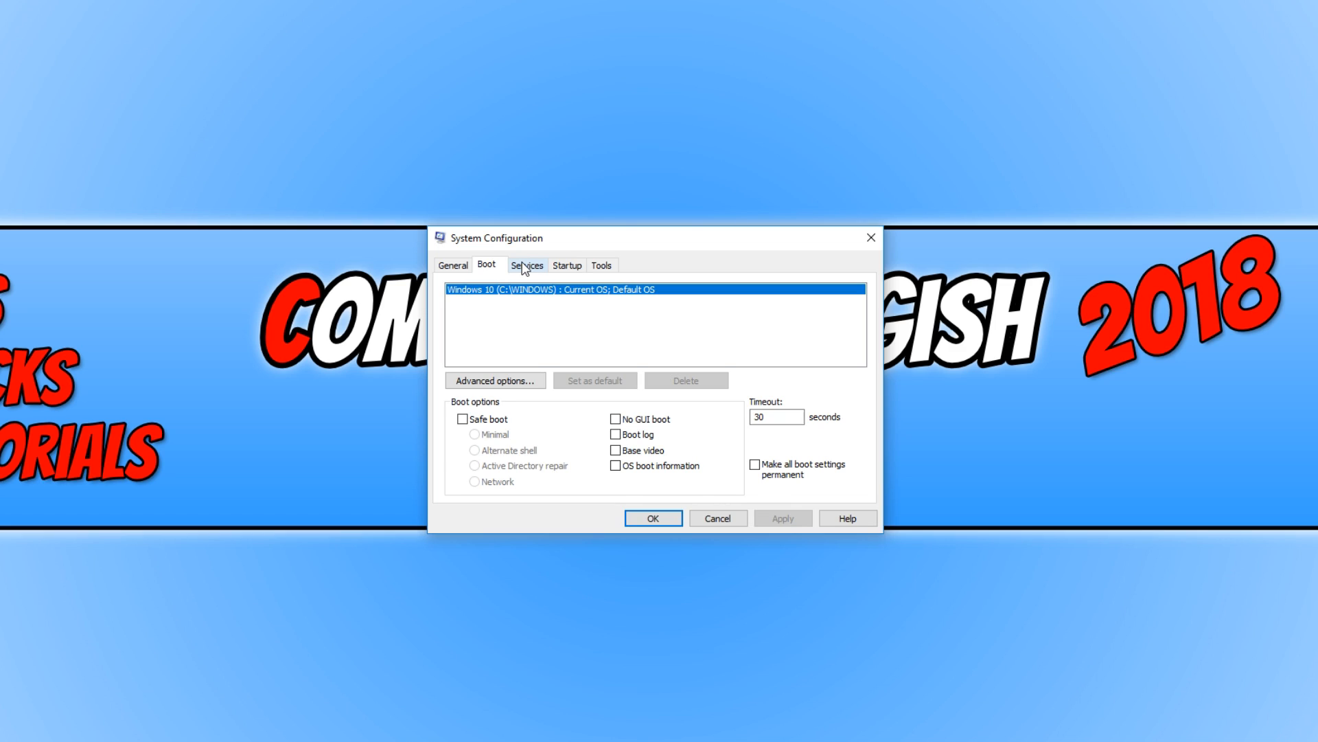
mouse_move(547, 269)
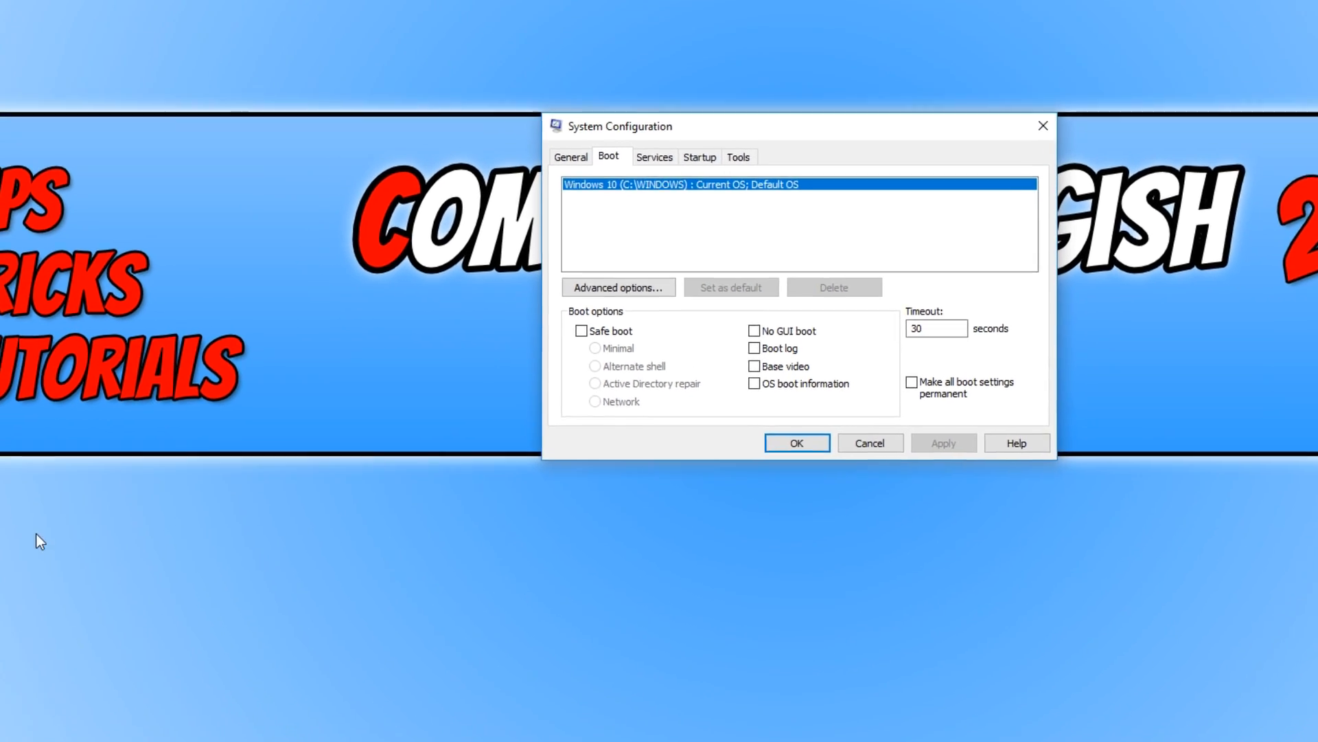
- Go to Settings > Accounts > Family & other people and start adding someone else
right_click(11, 732)
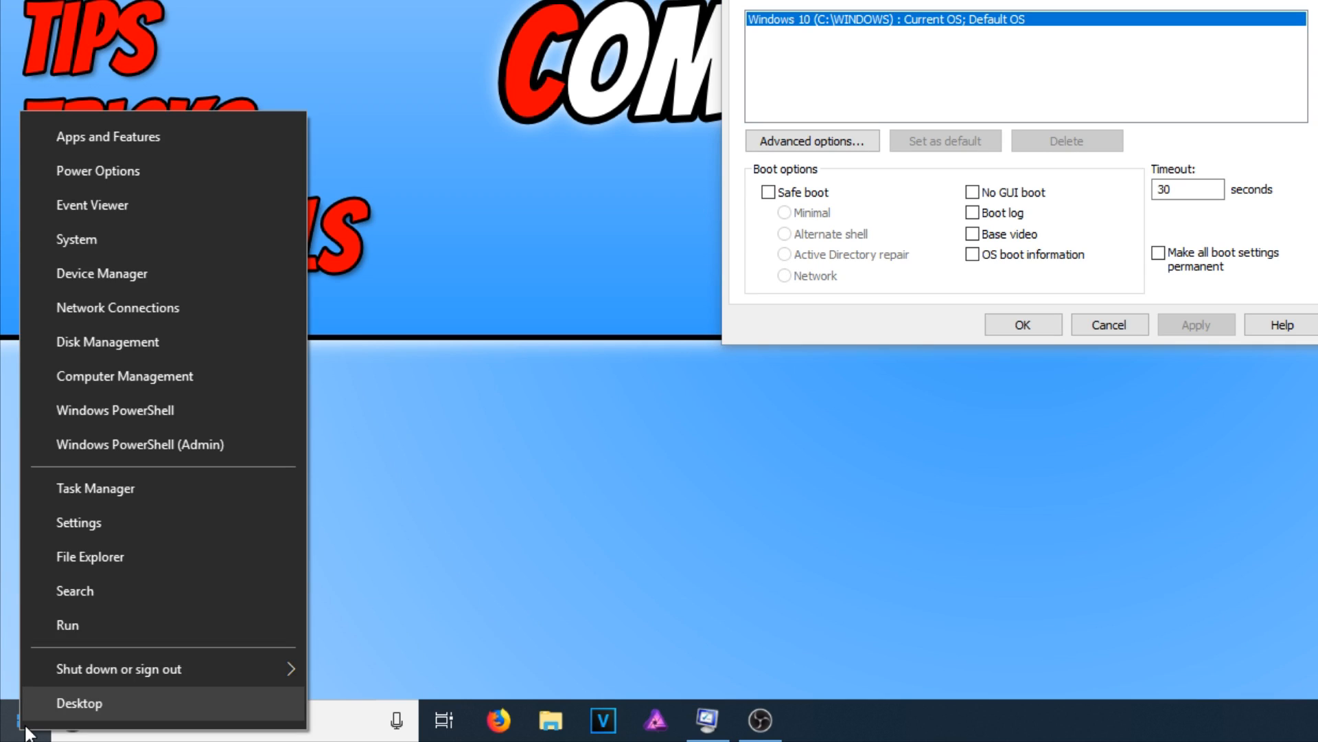
mouse_move(192, 527)
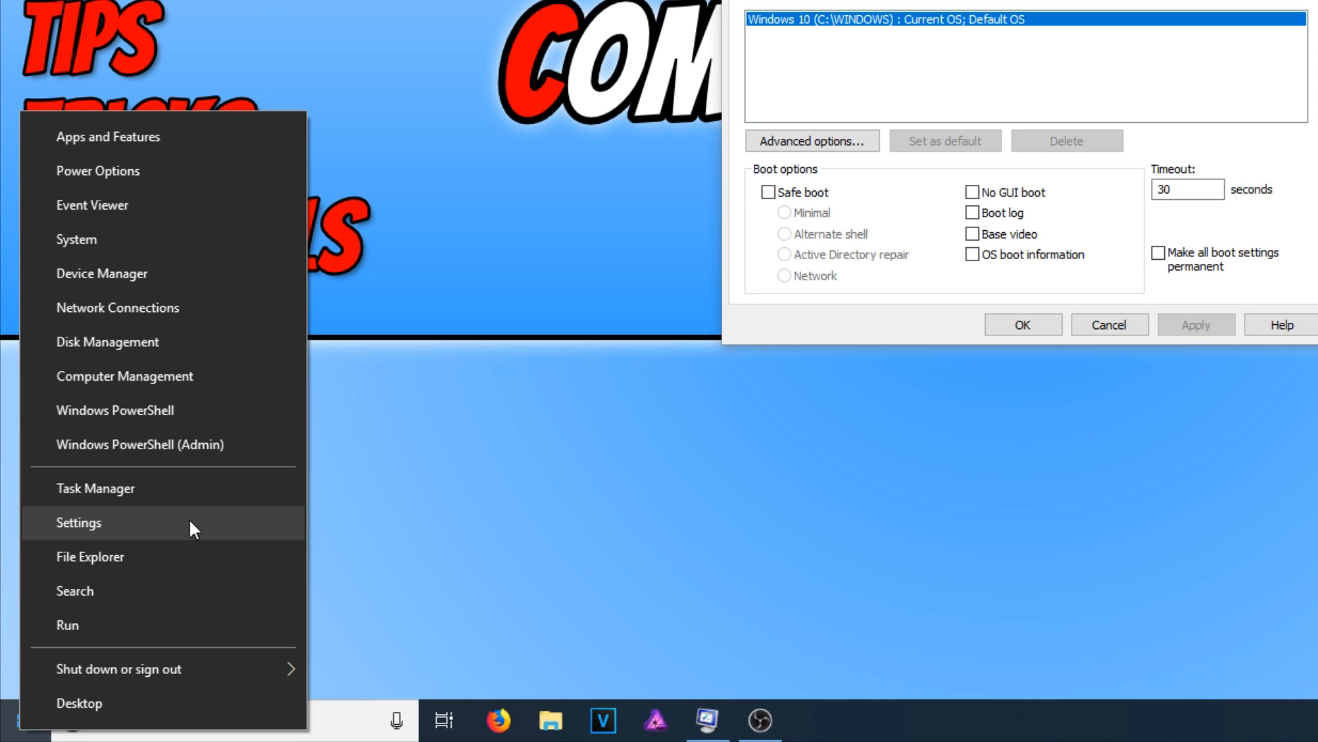
click(78, 522)
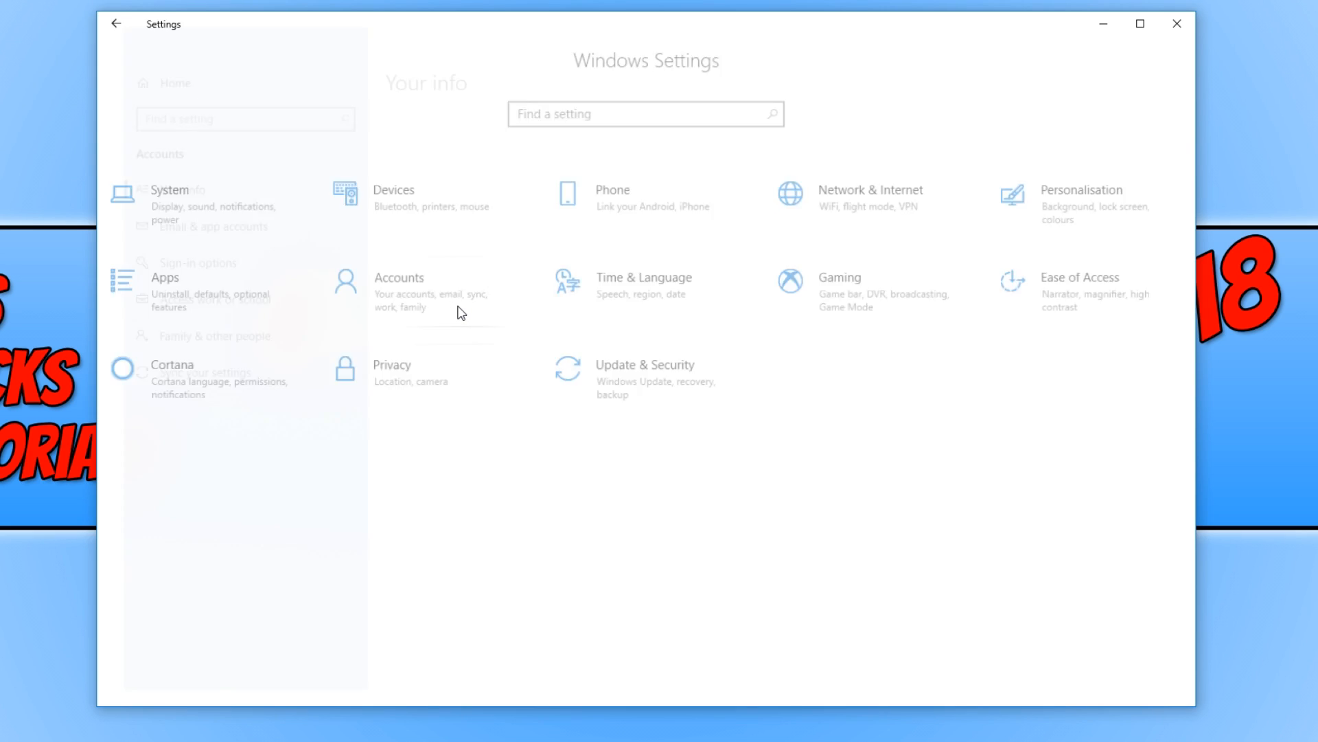
click(399, 277)
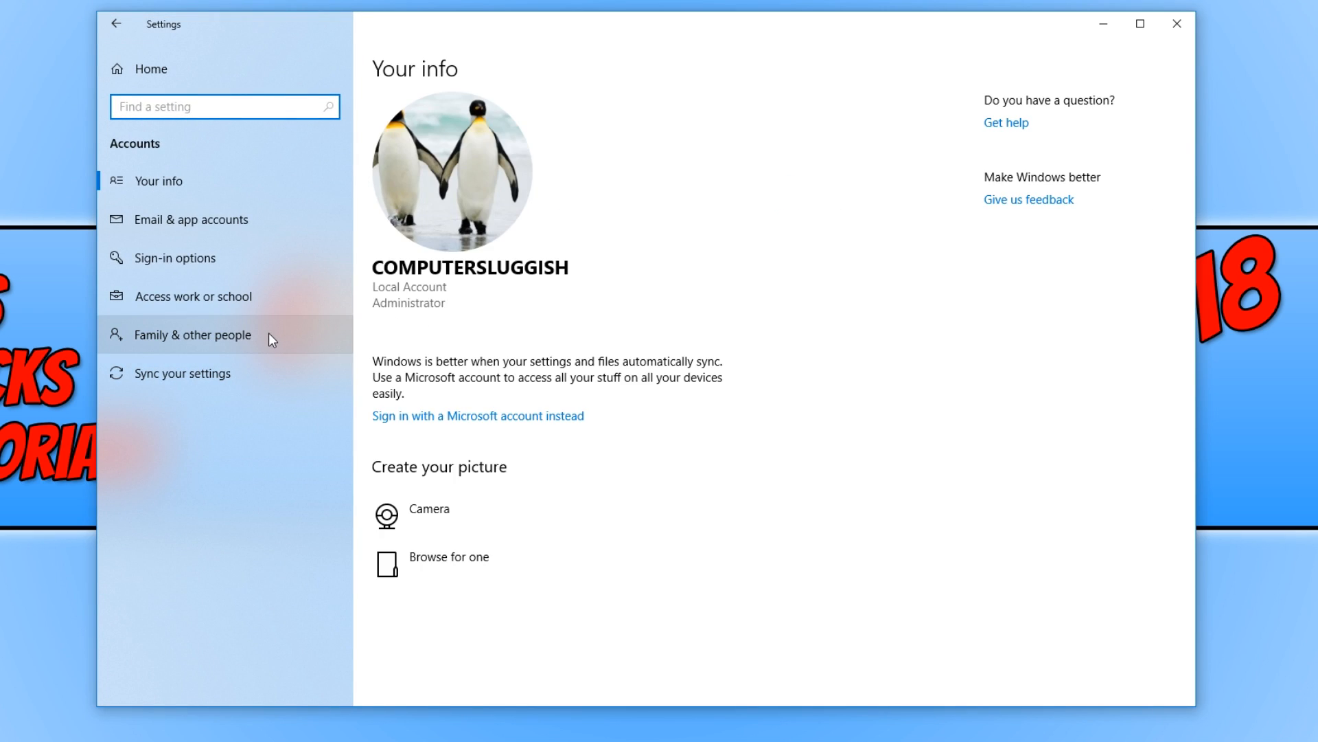
click(192, 333)
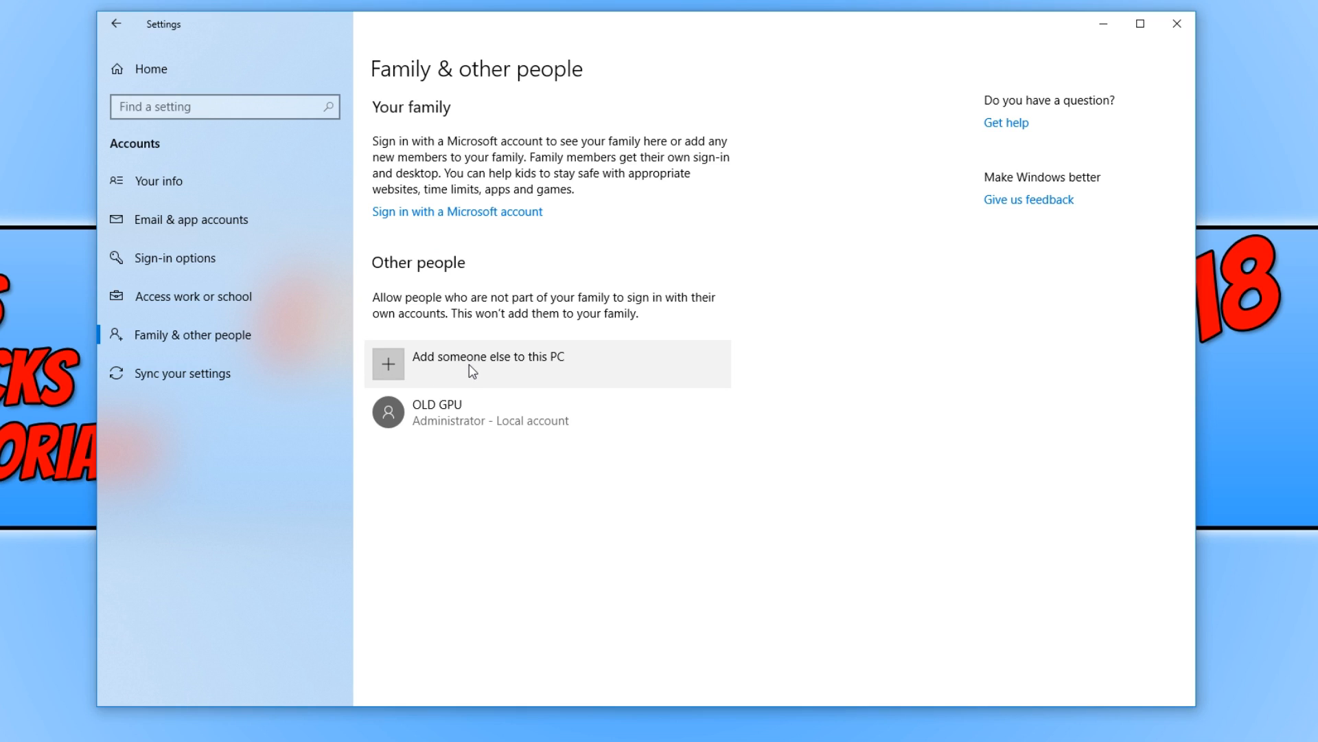
click(488, 364)
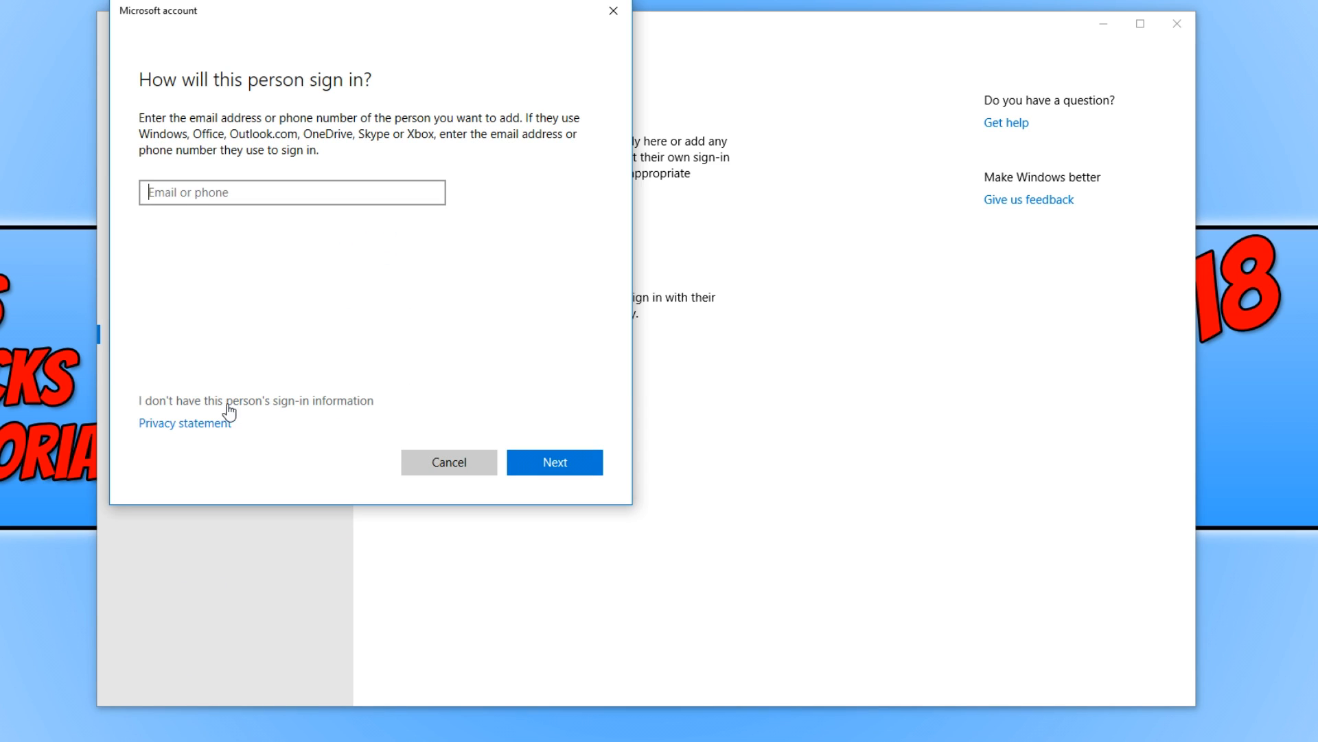
mouse_move(299, 411)
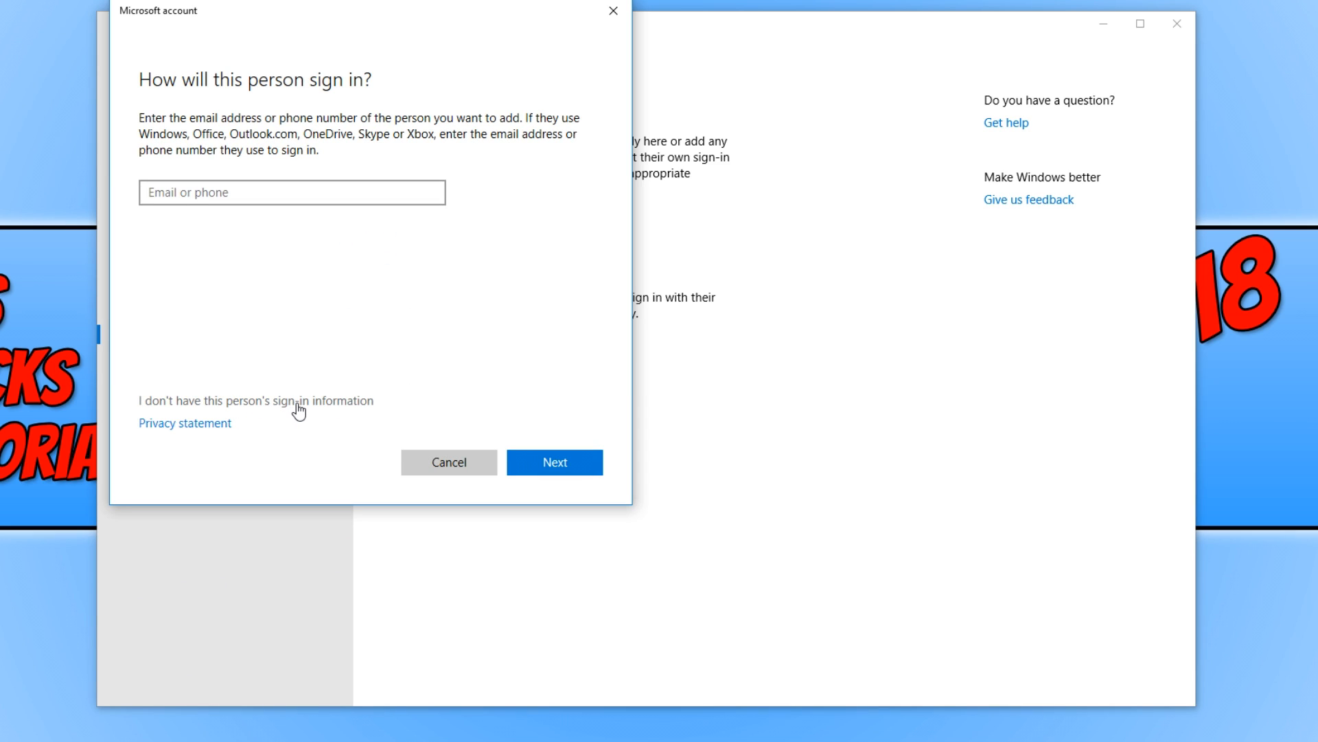
- Create local user 'test' without a Microsoft account, entering and submitting a password
click(554, 462)
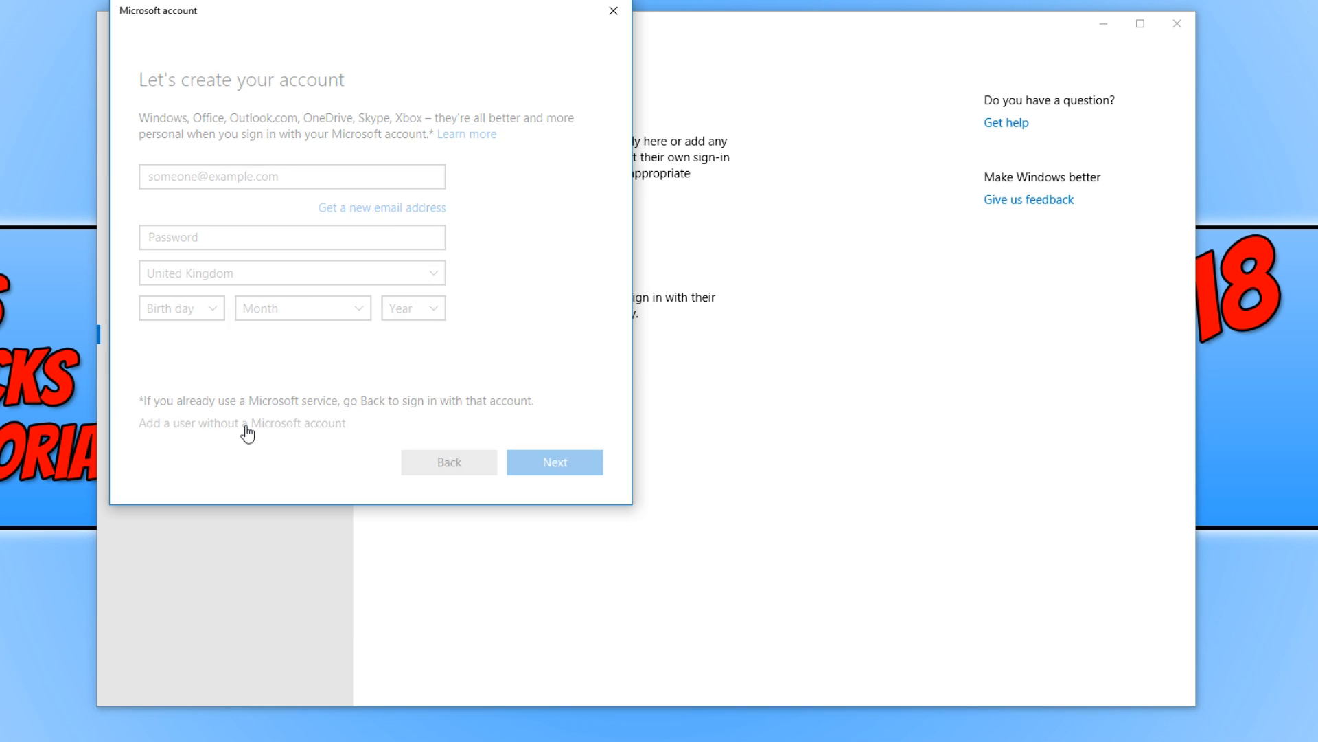
click(241, 423)
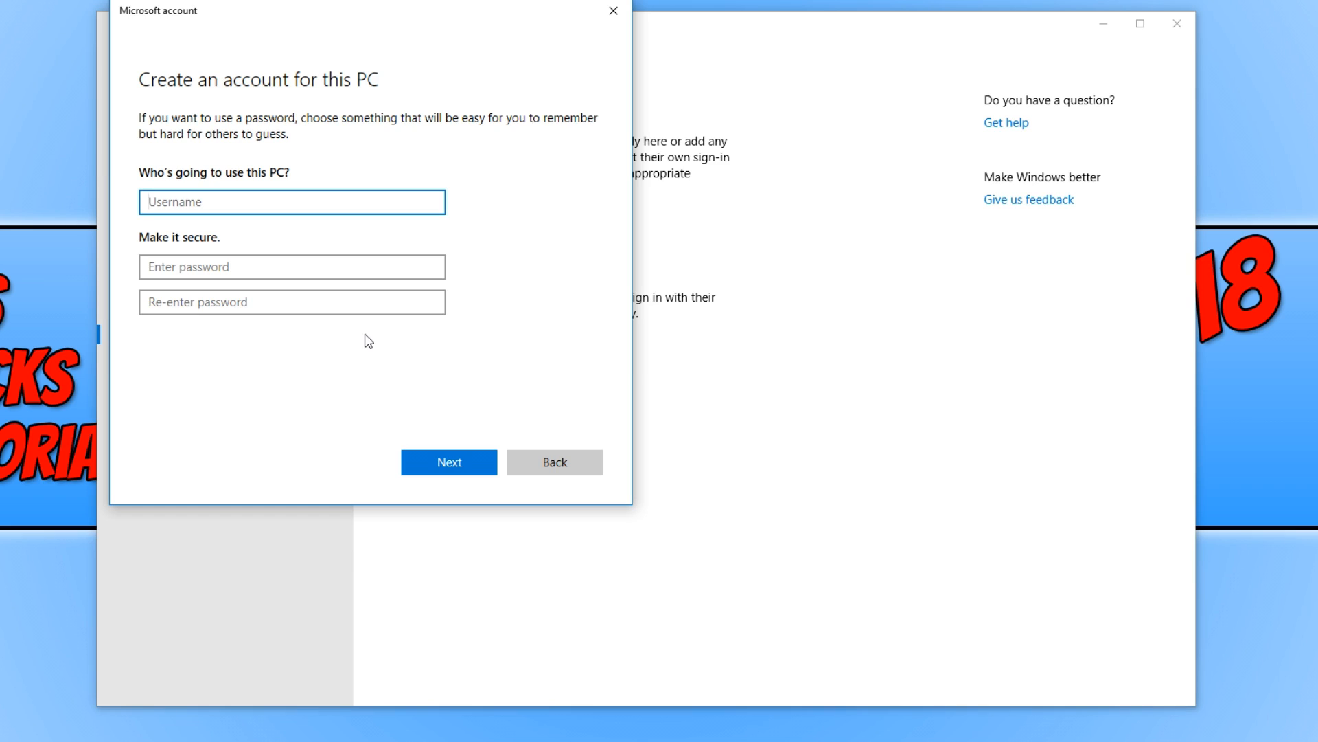
text(test)
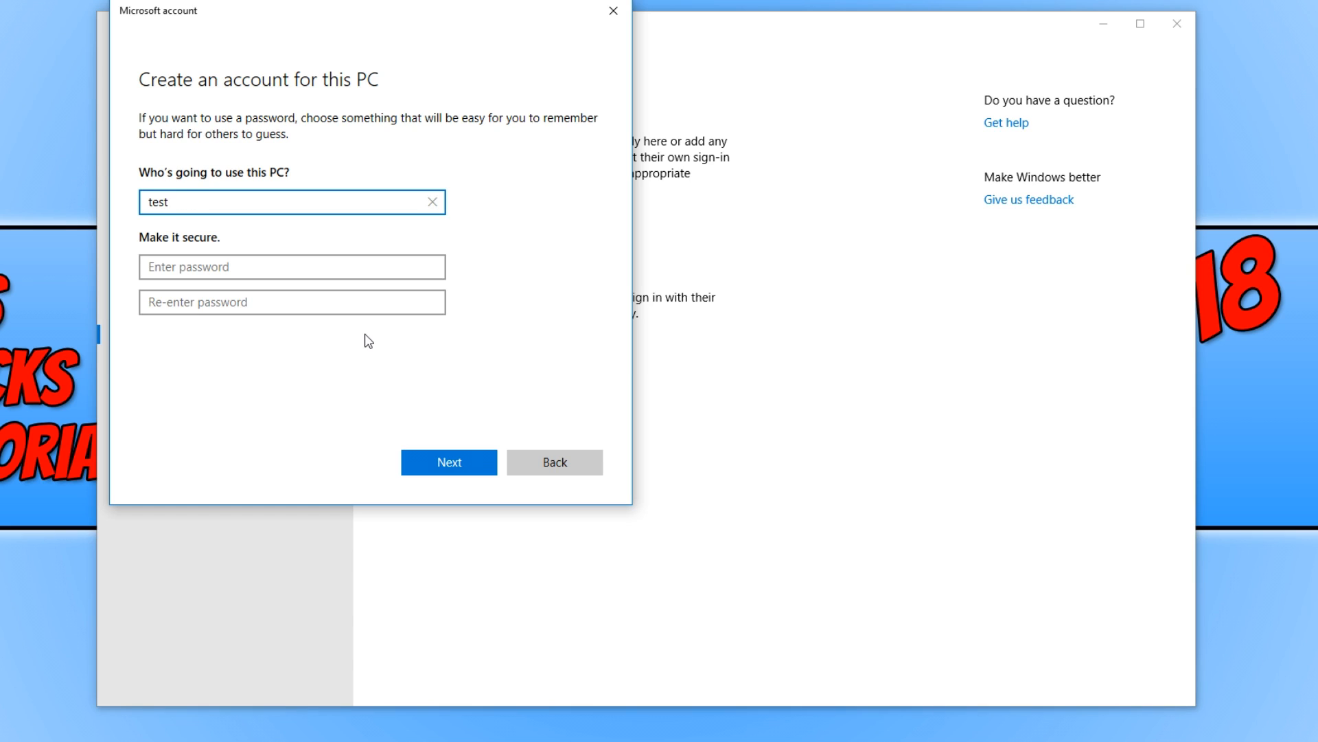
click(292, 267)
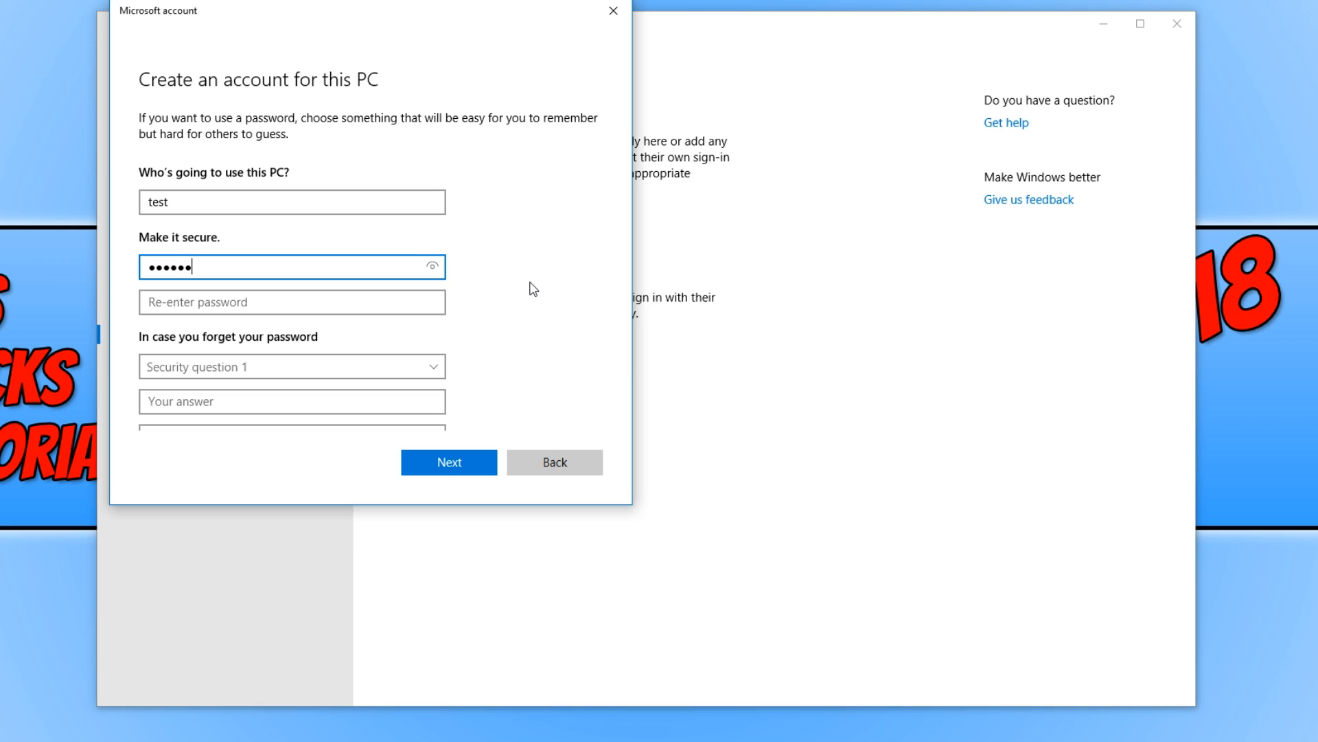
text(••••)
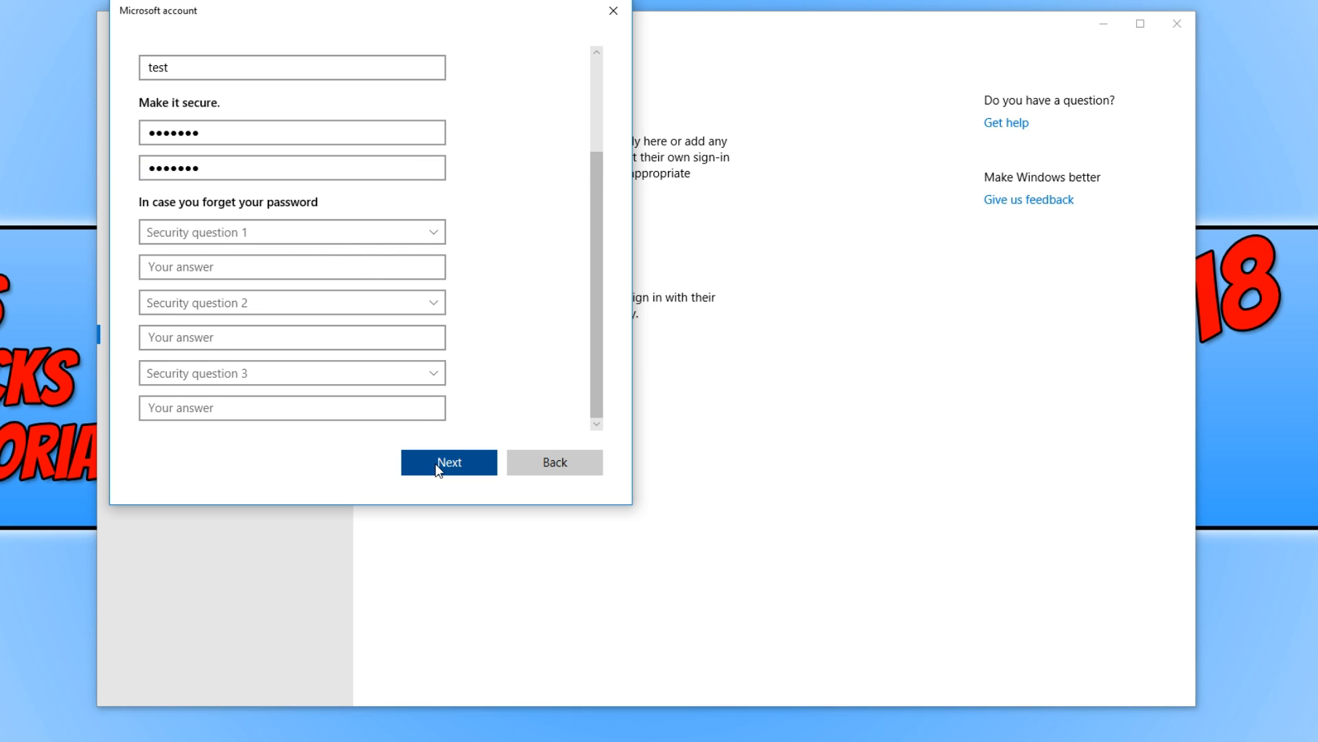
click(448, 462)
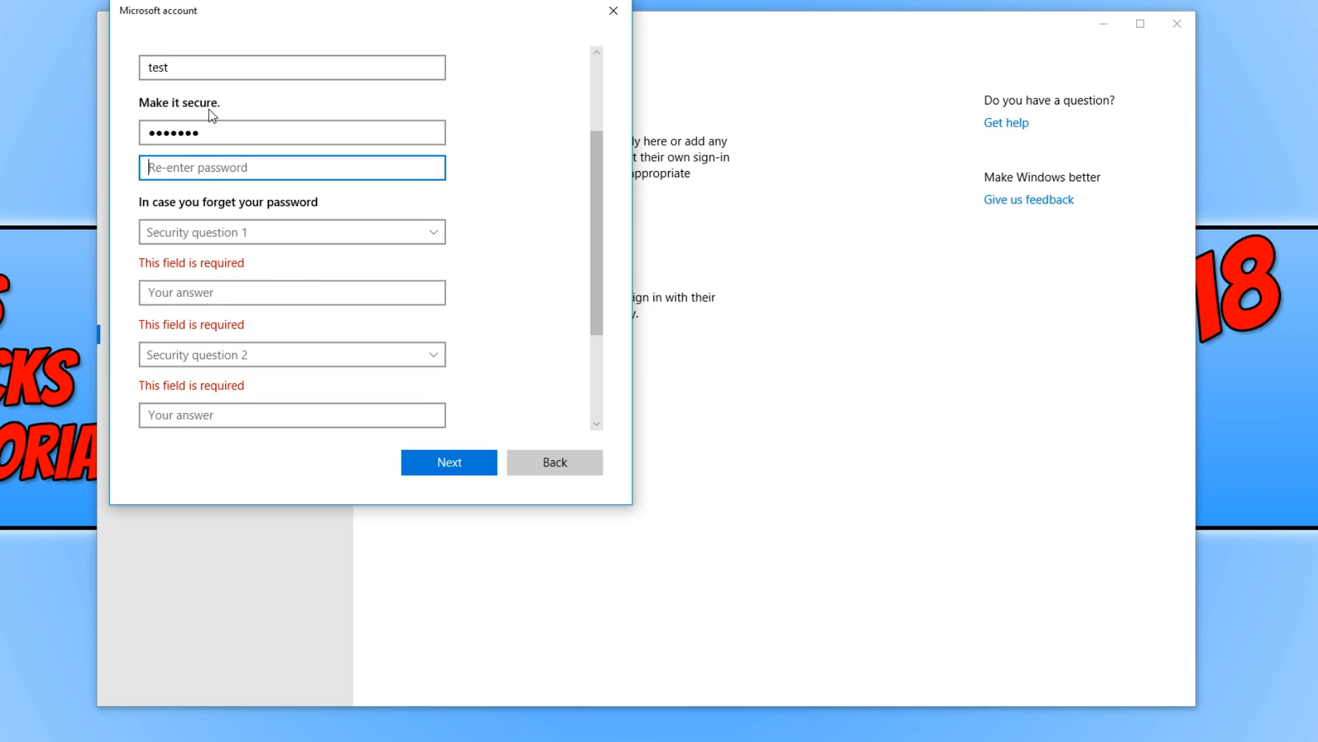
click(449, 461)
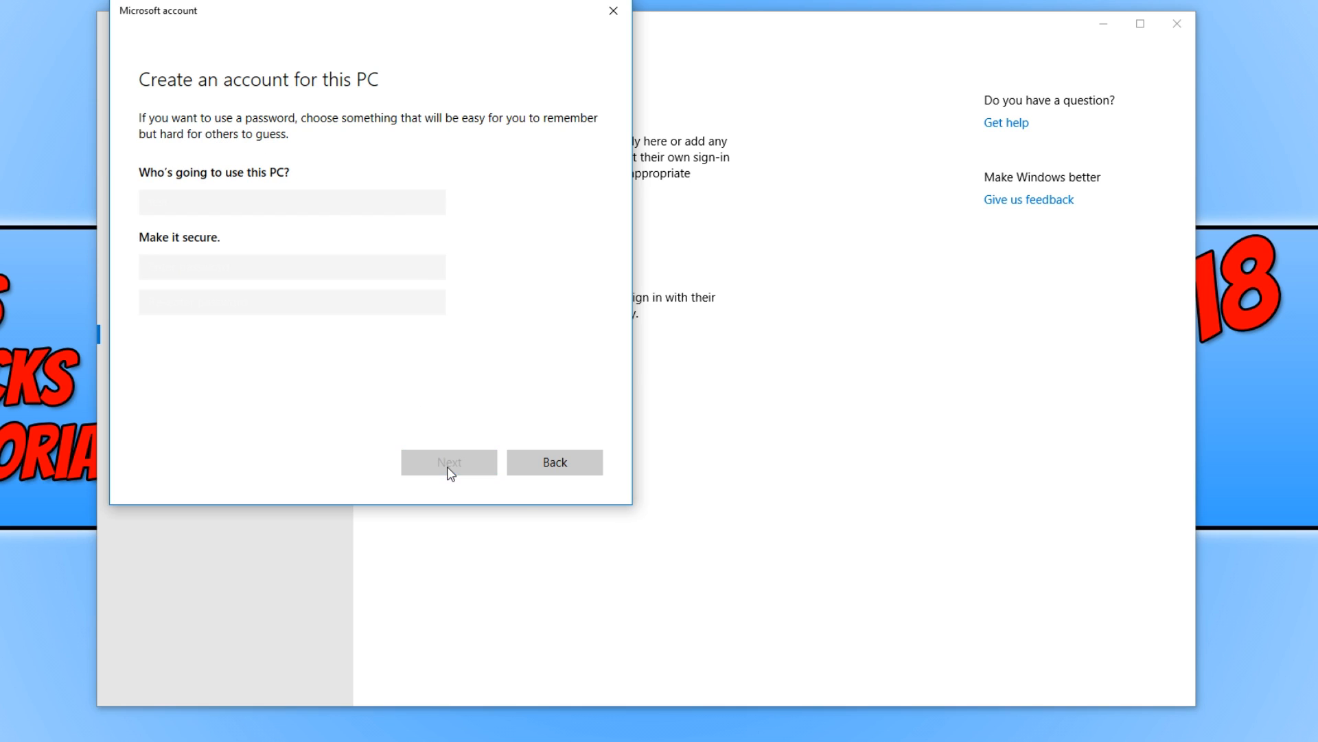
- Change the 'test' account type from Standard User to Administrator and confirm
click(449, 461)
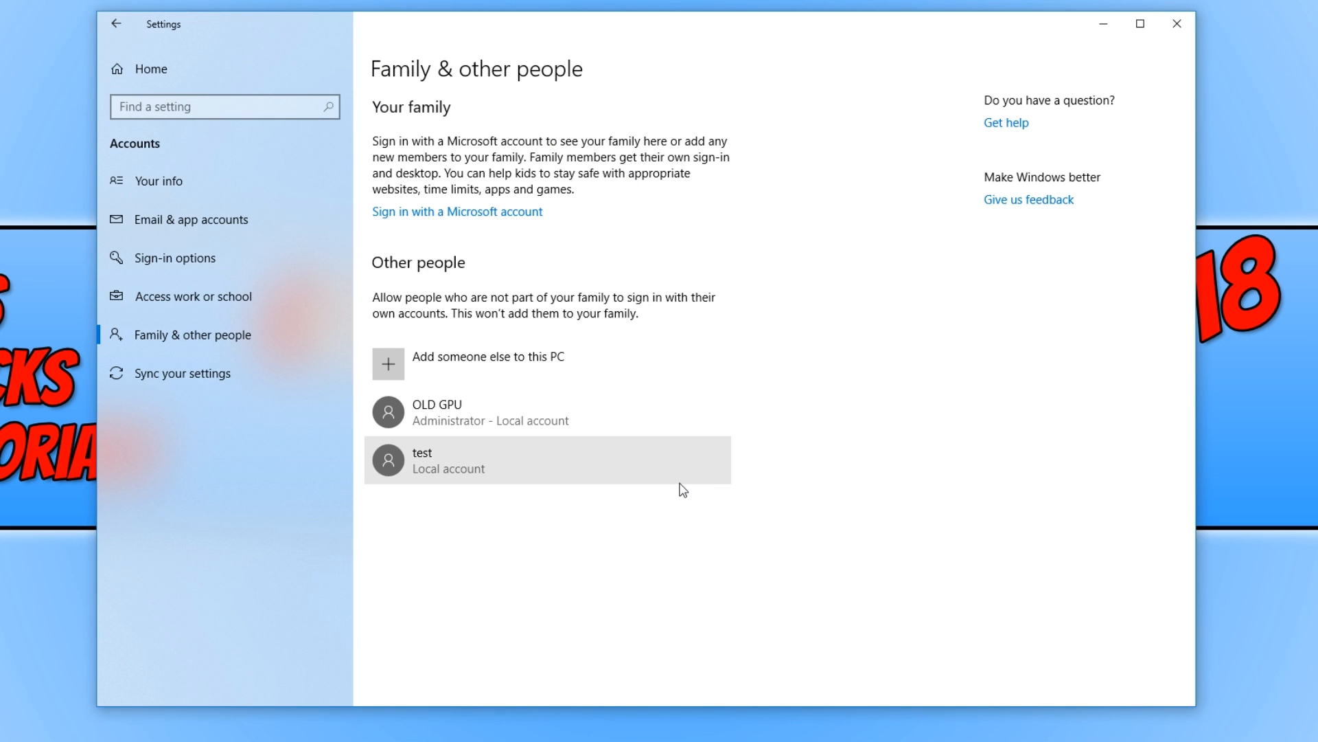
mouse_move(697, 484)
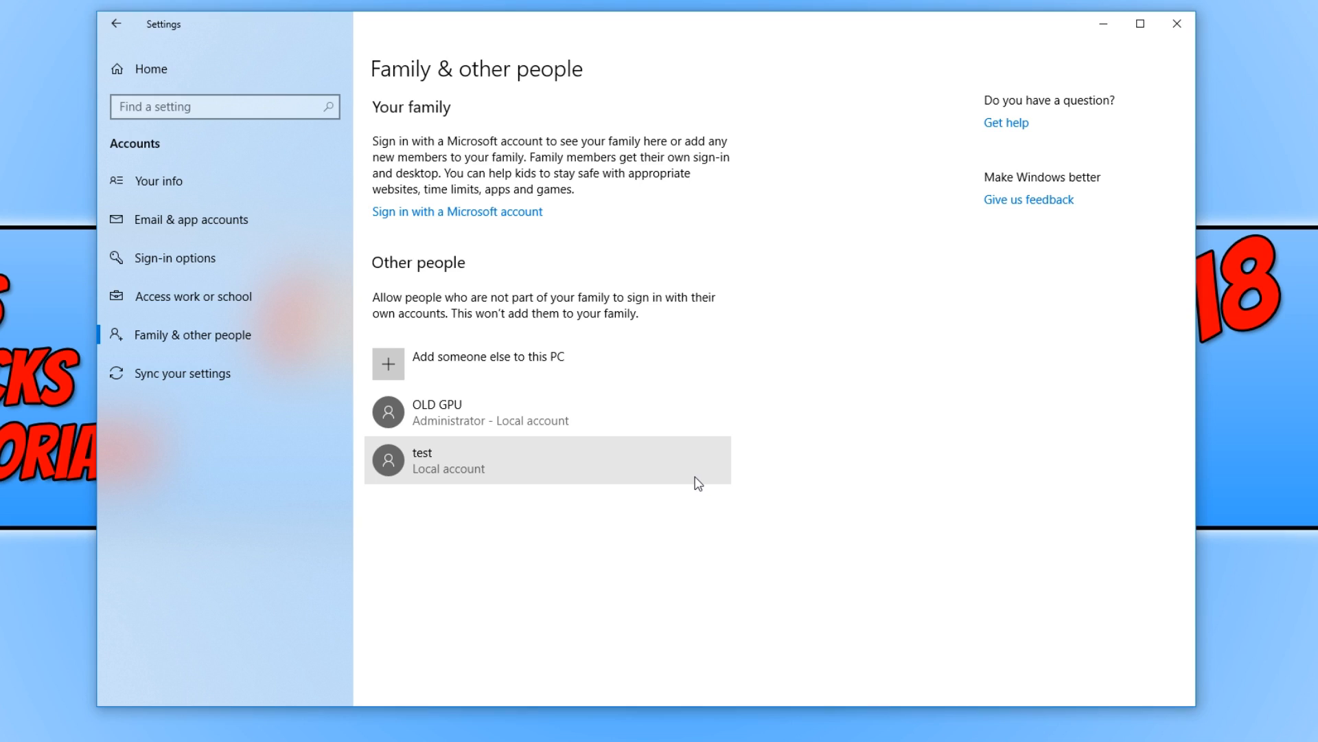
mouse_move(634, 462)
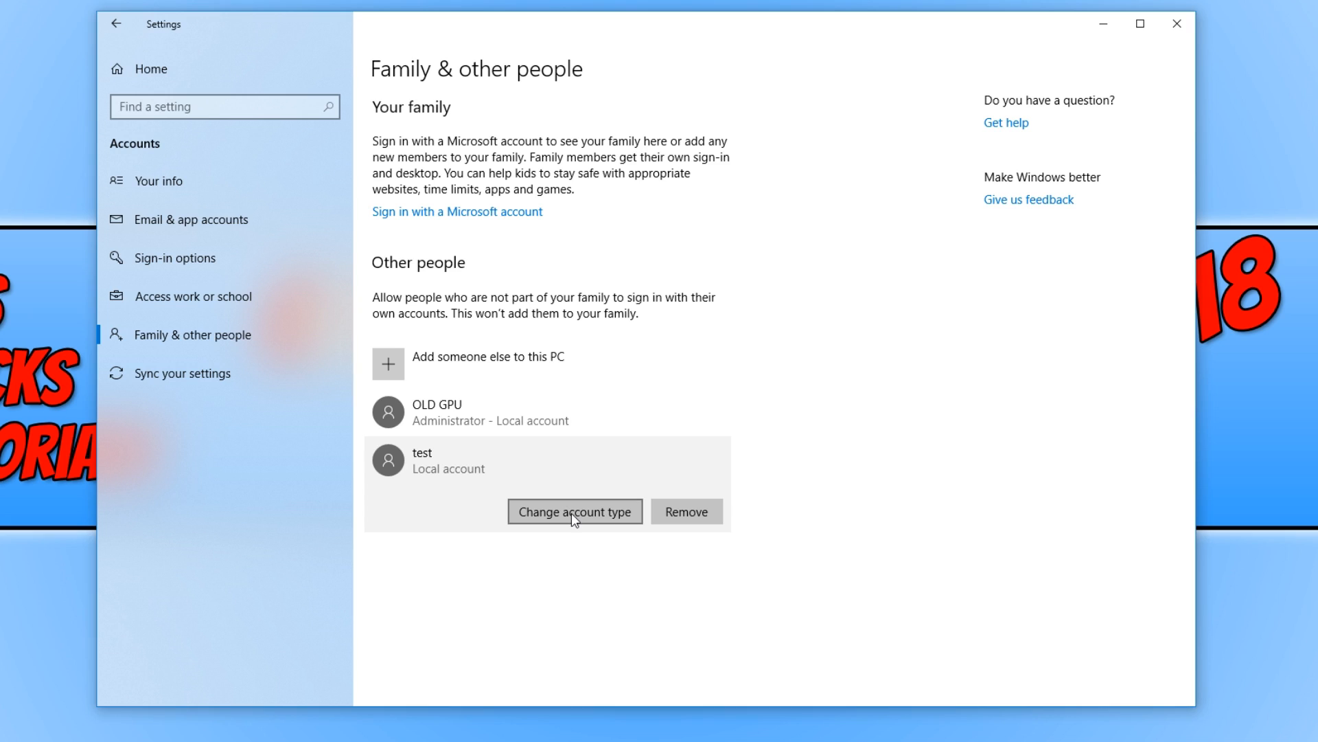
click(575, 510)
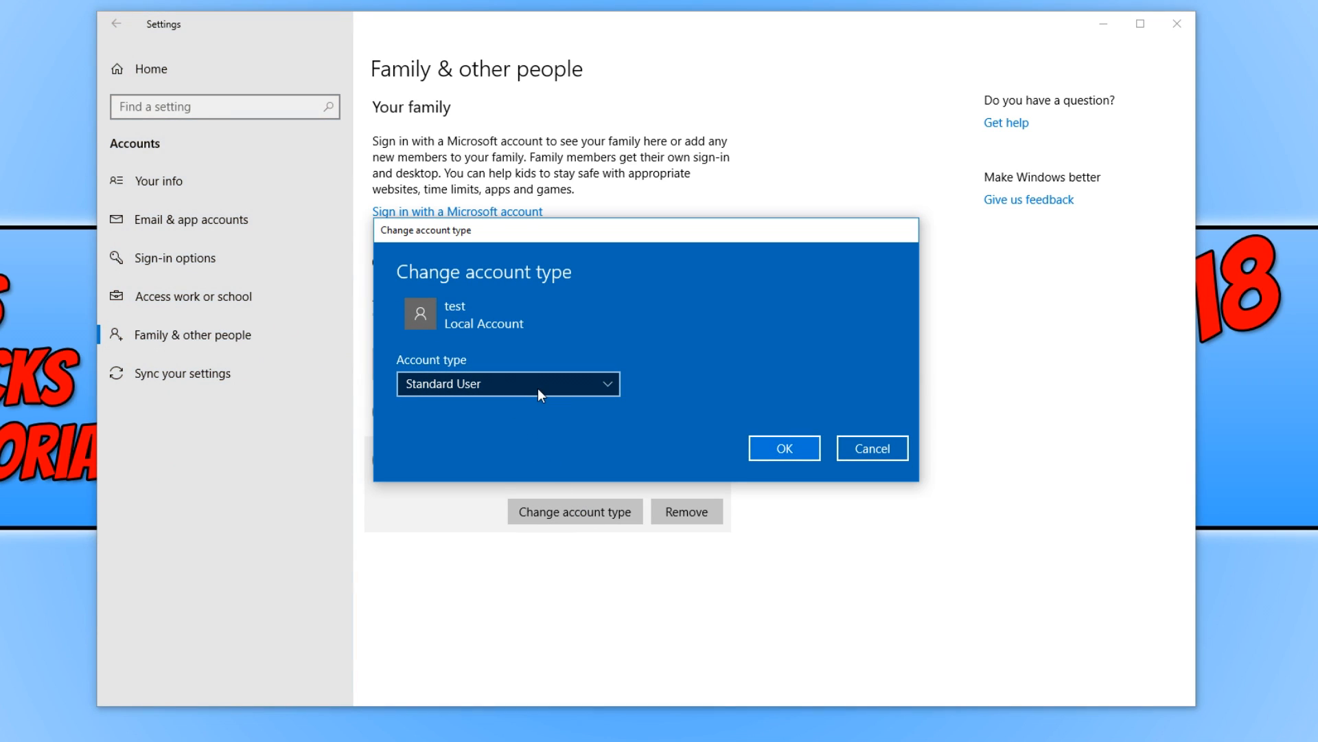
click(508, 383)
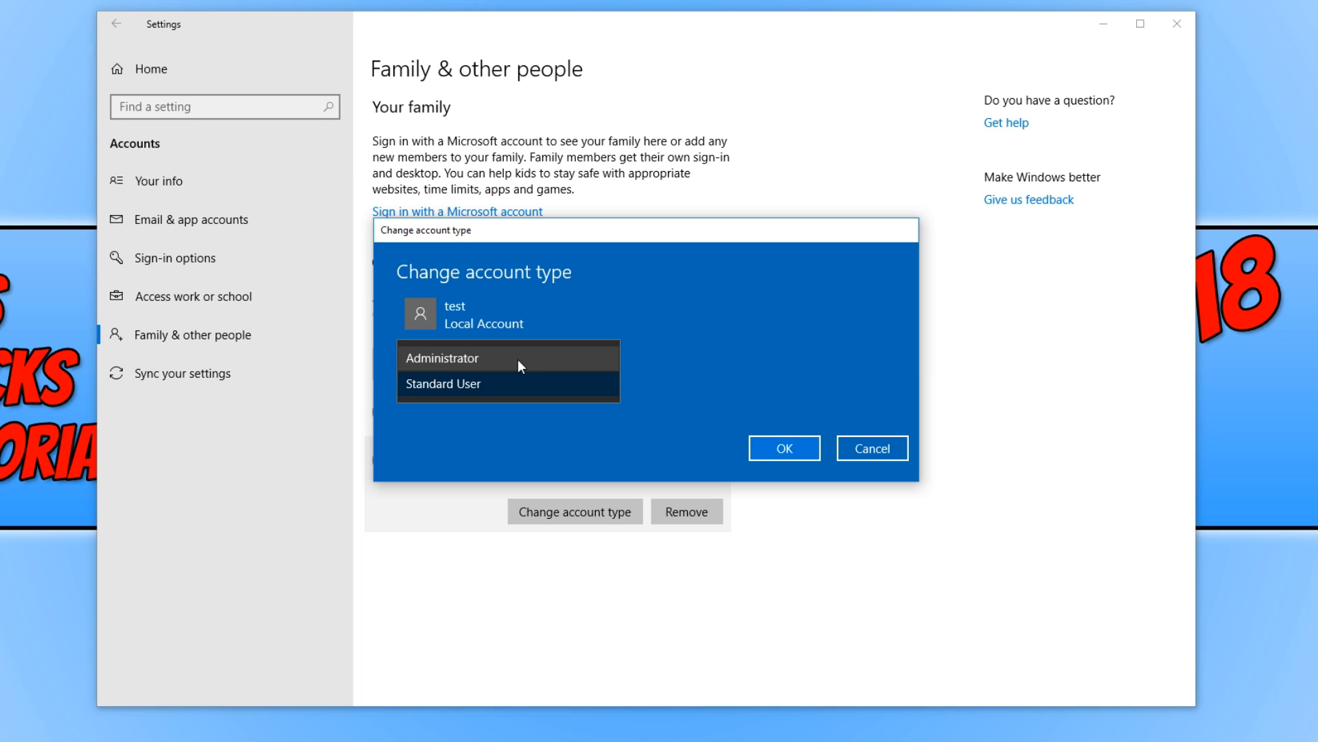
click(443, 357)
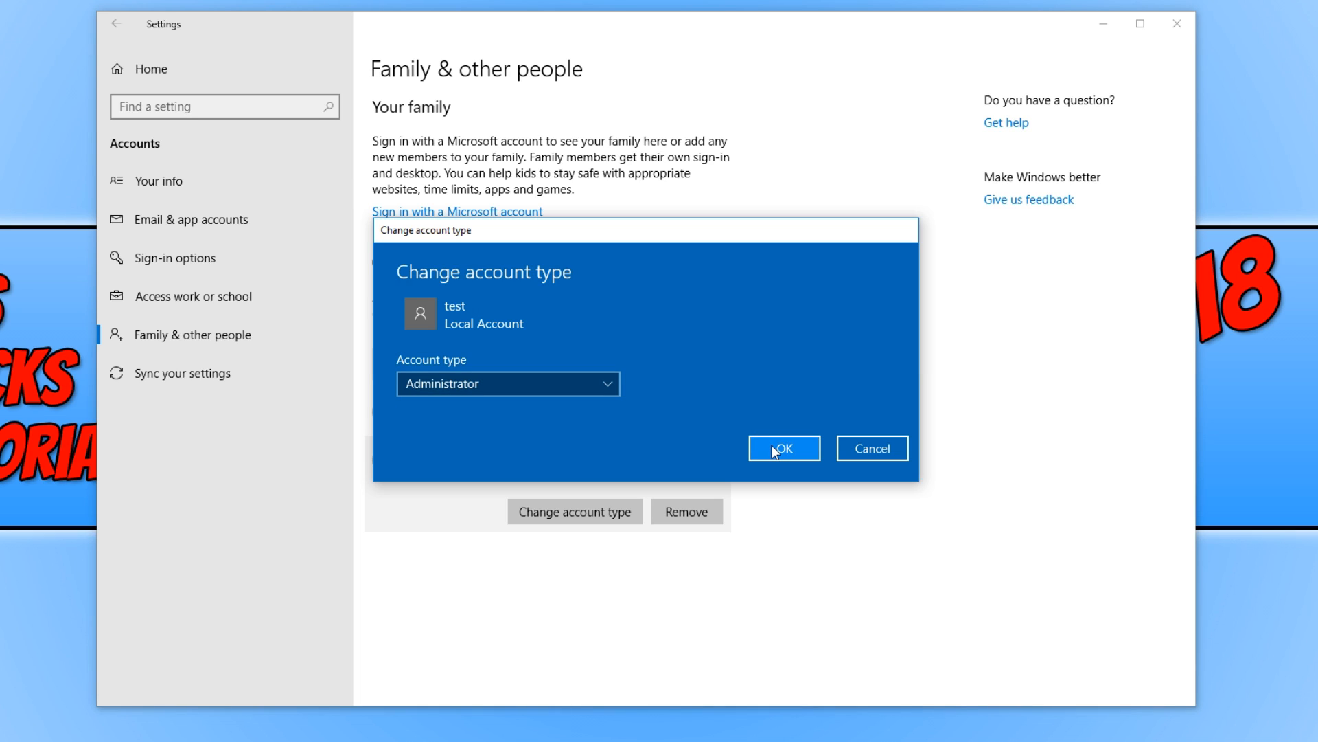
click(782, 447)
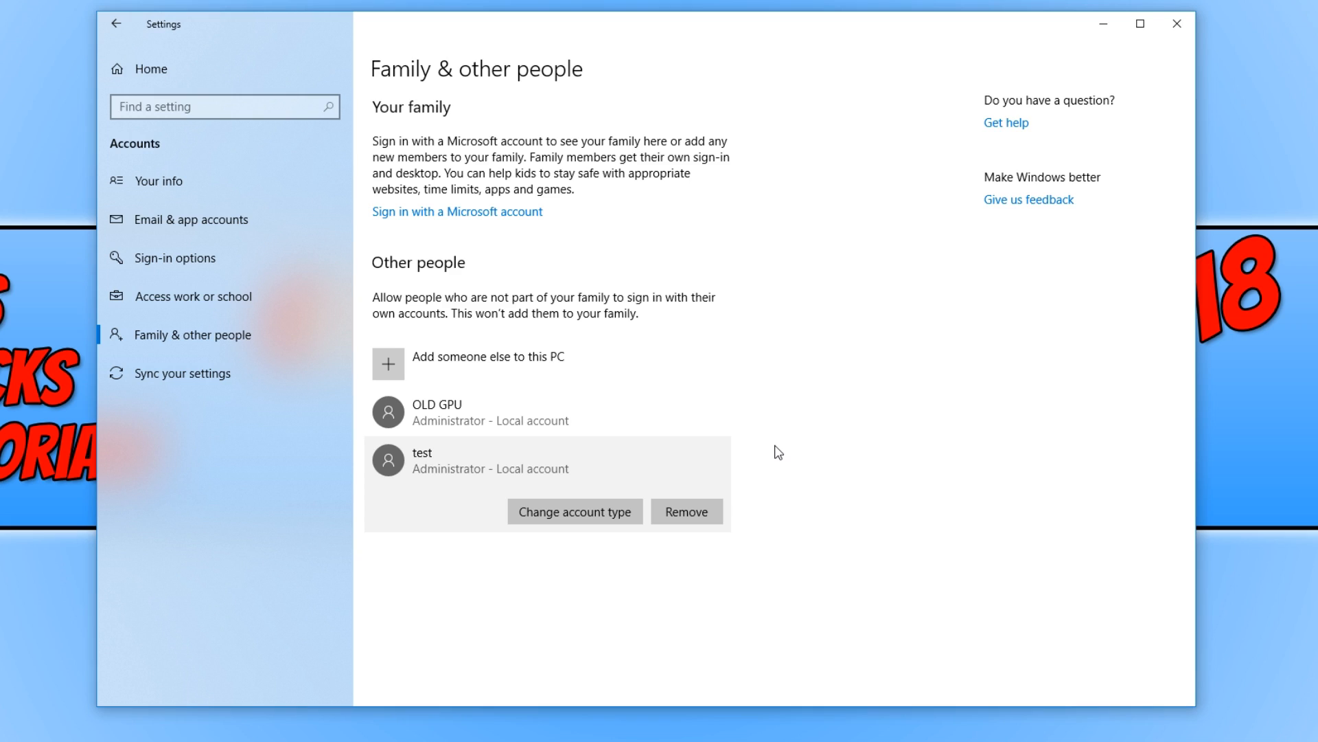
mouse_move(795, 423)
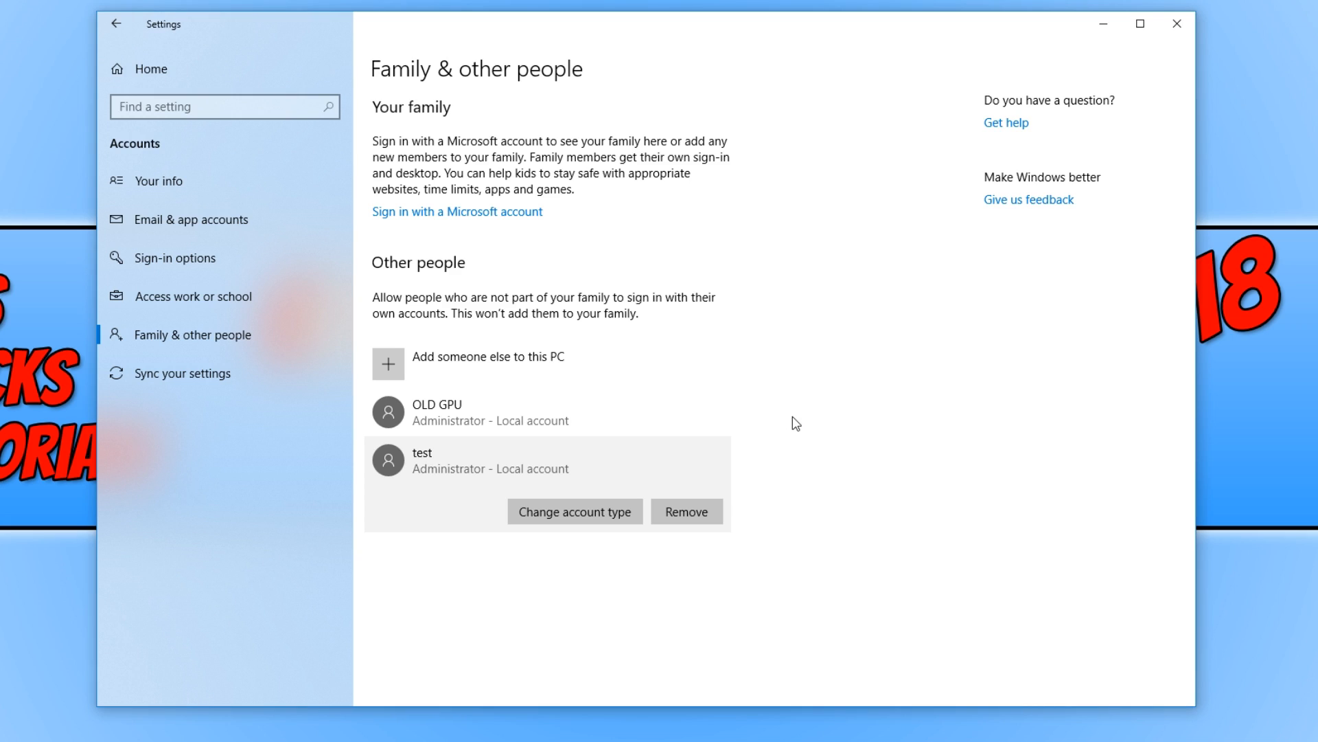
mouse_move(766, 409)
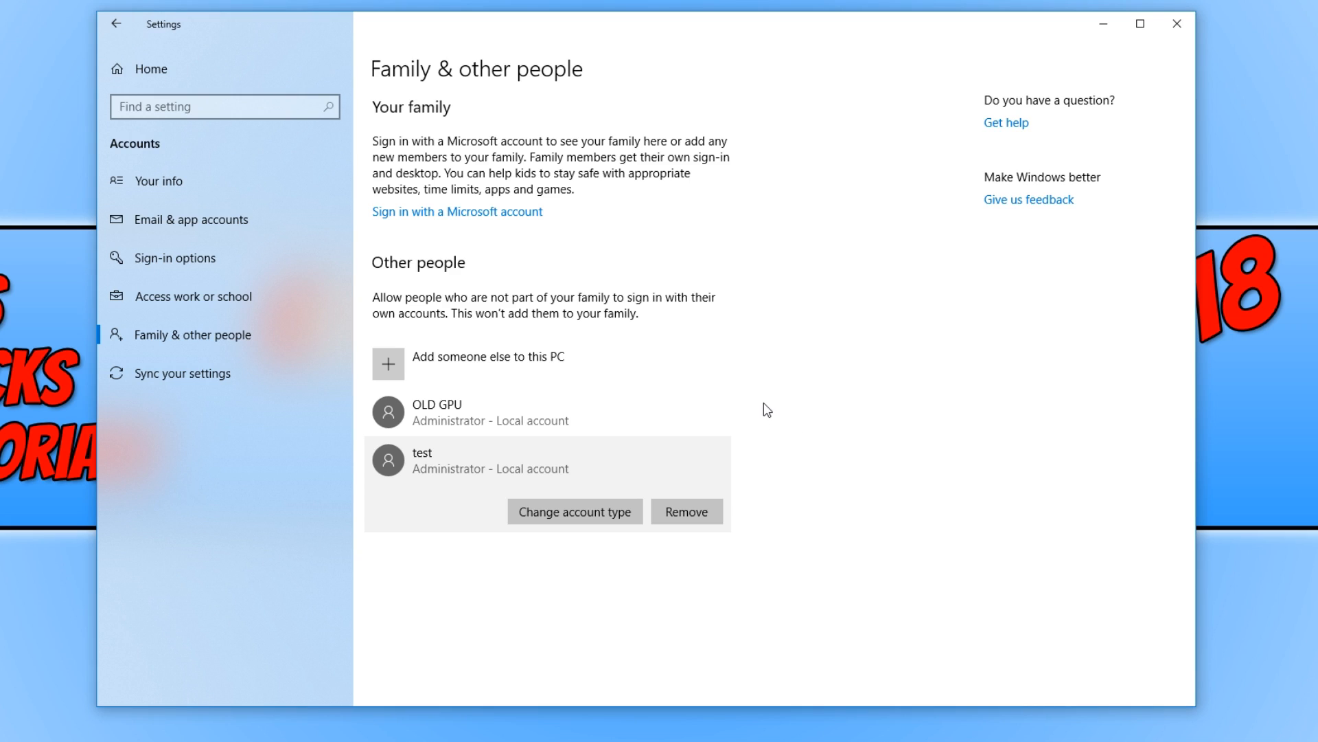
mouse_move(761, 416)
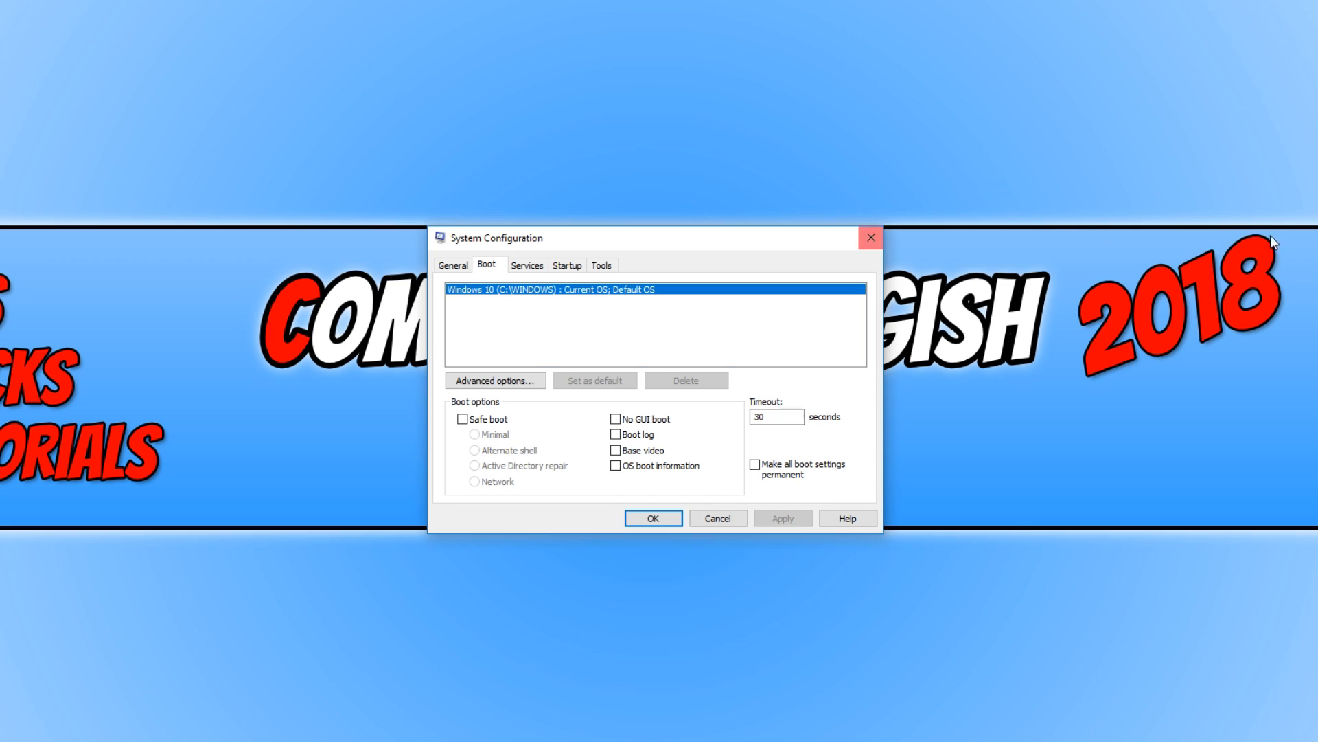
mouse_move(1264, 211)
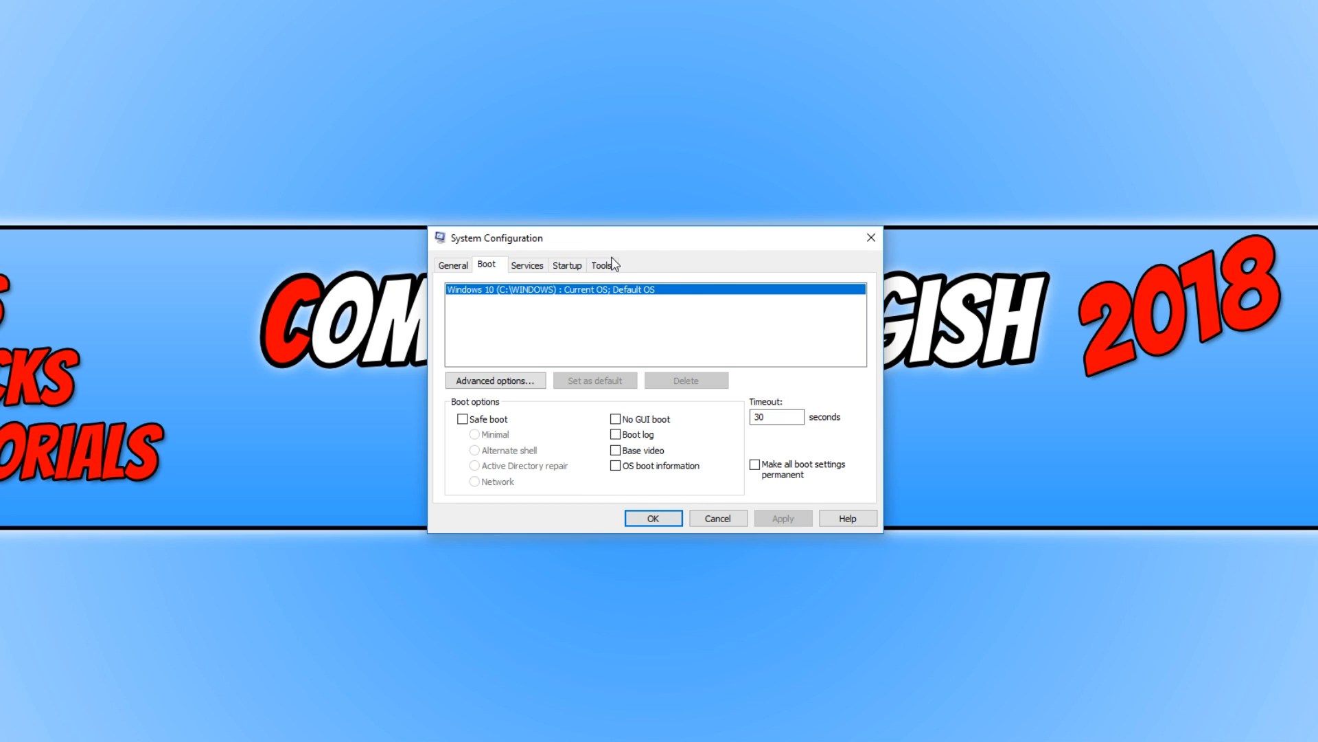
mouse_move(531, 417)
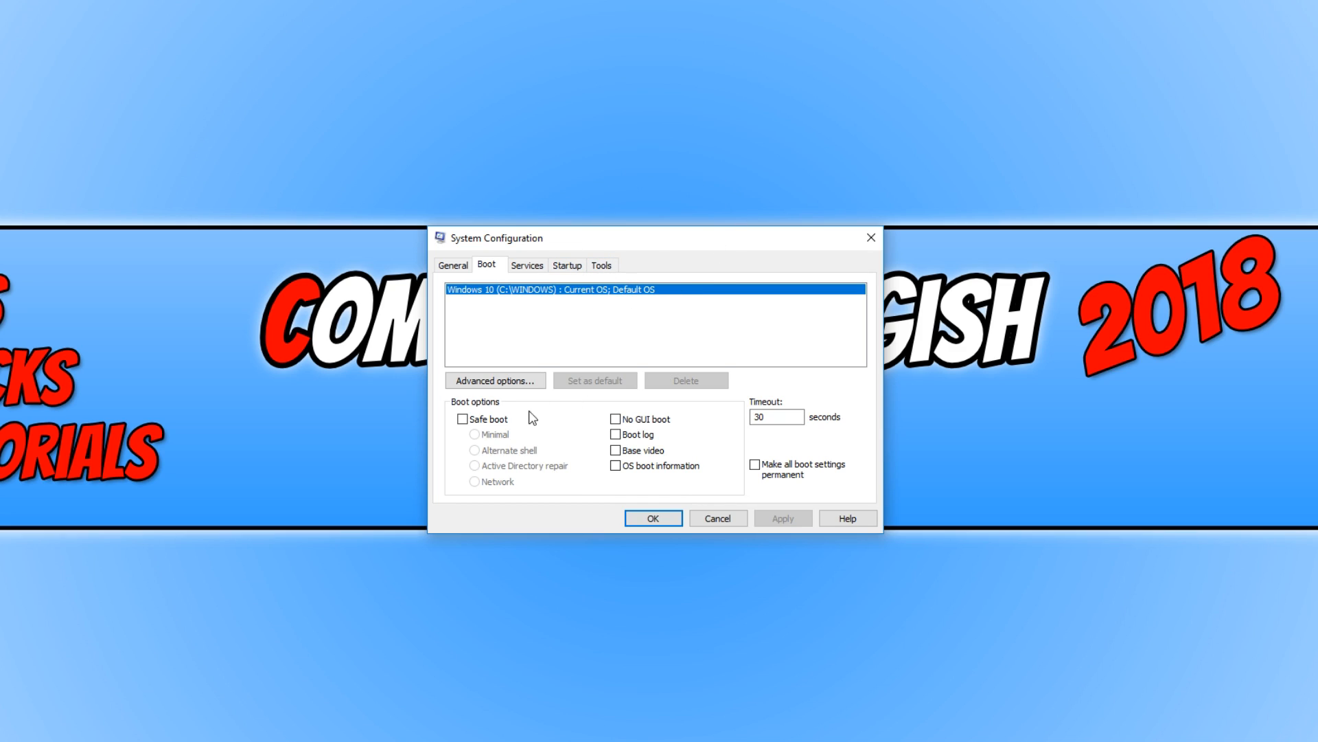
- Check Safe boot on the Boot tab and show the Start menu power options
click(461, 418)
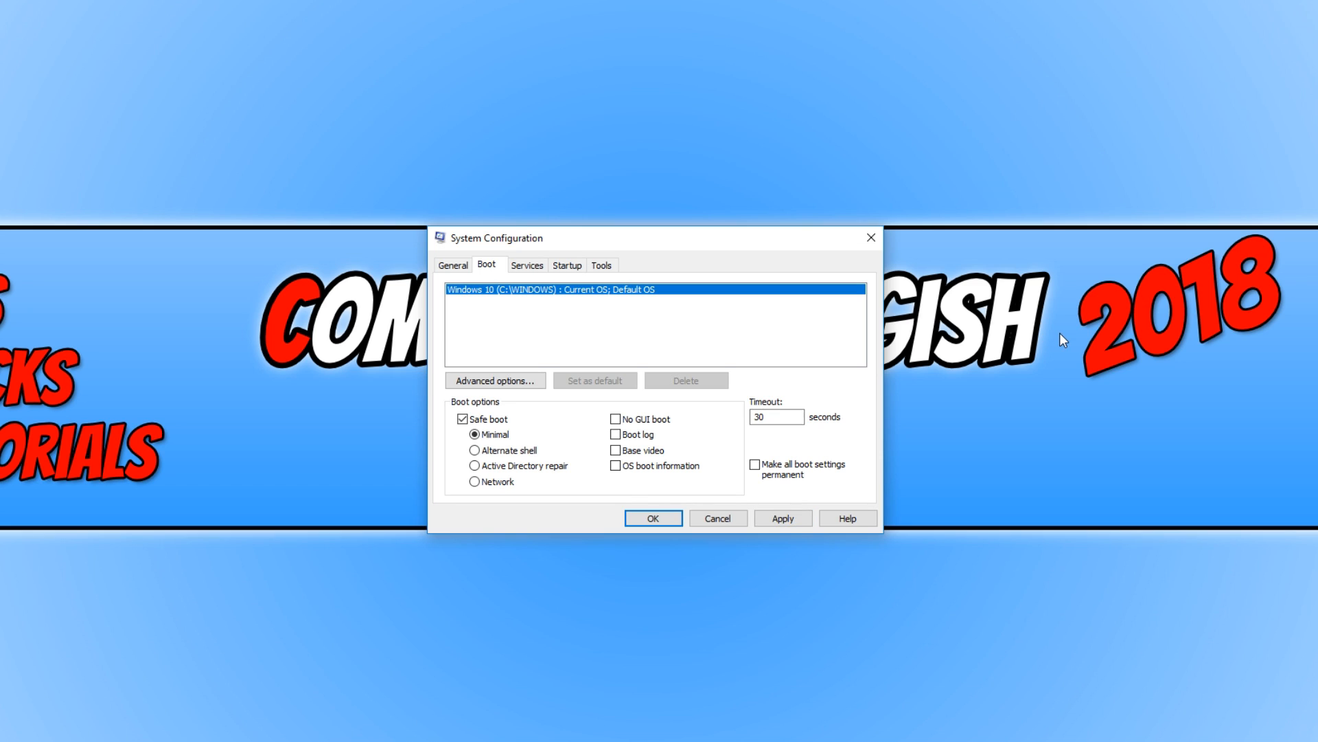
mouse_move(1154, 363)
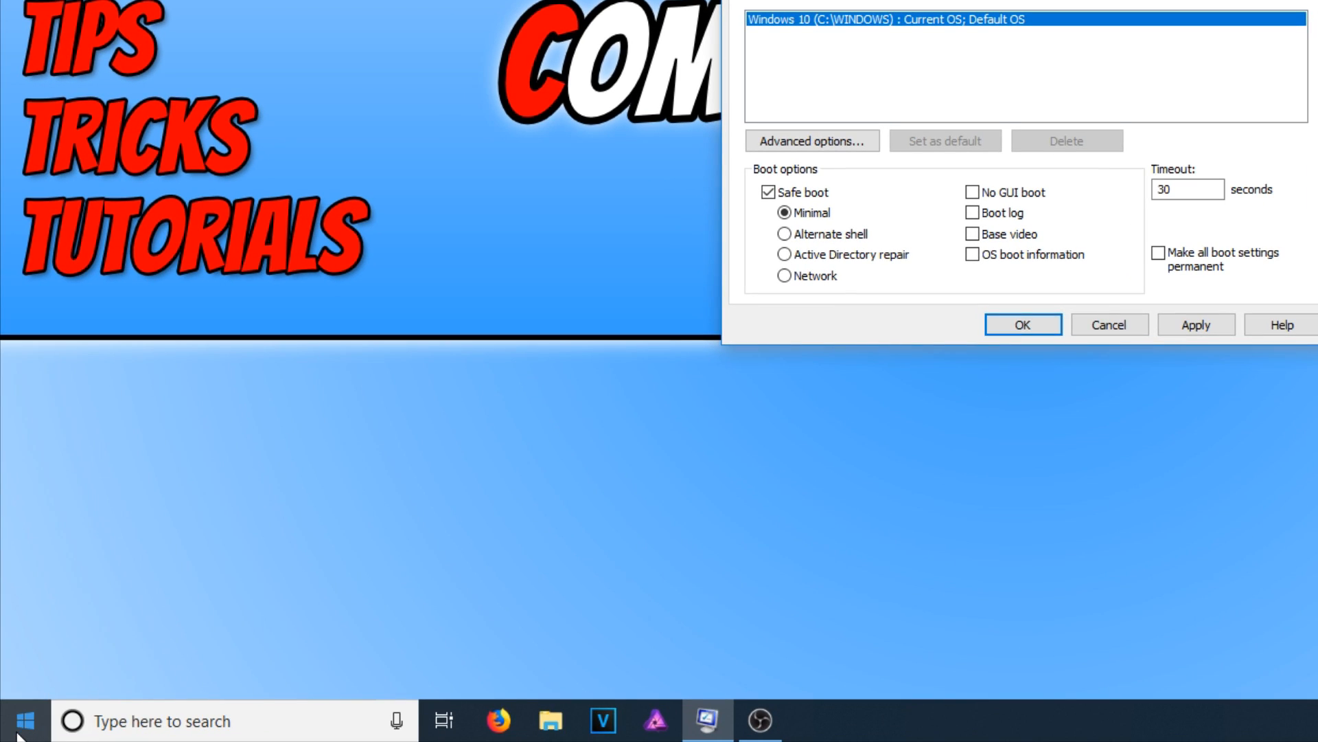
click(16, 720)
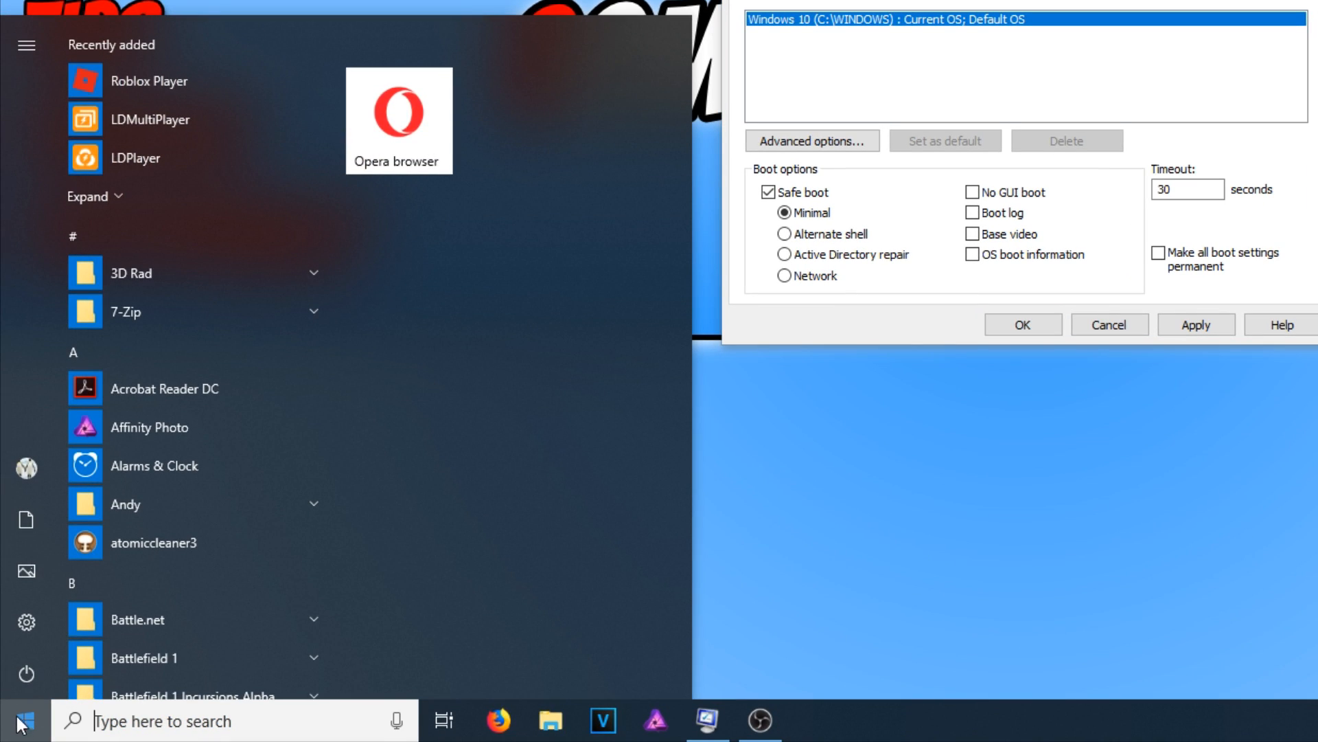
mouse_move(25, 675)
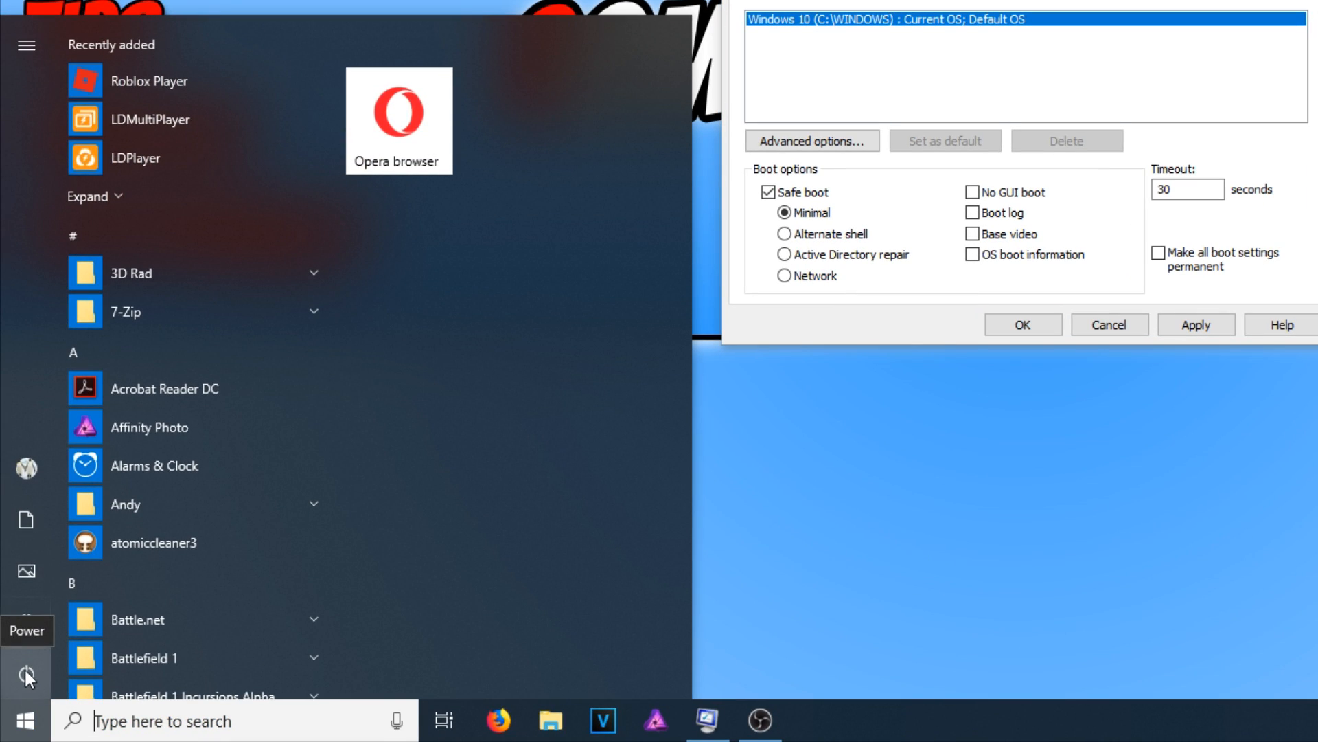
click(26, 675)
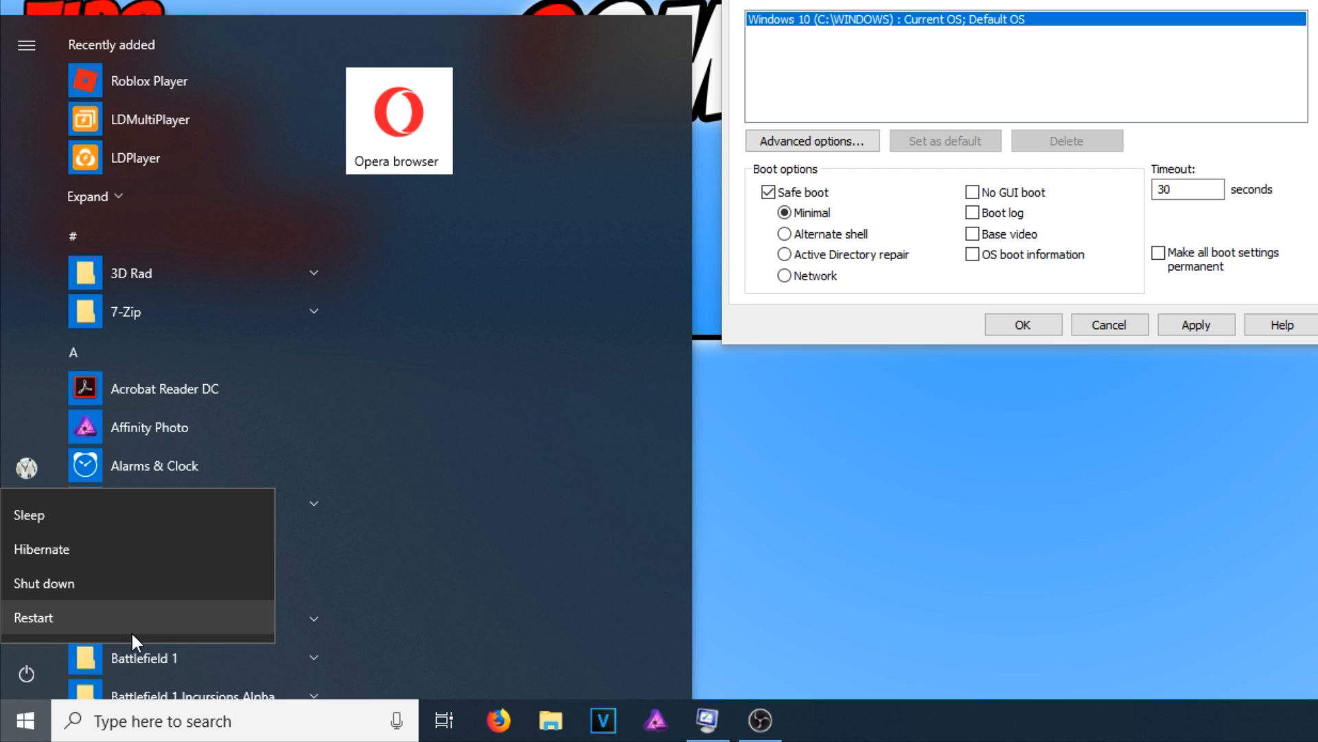